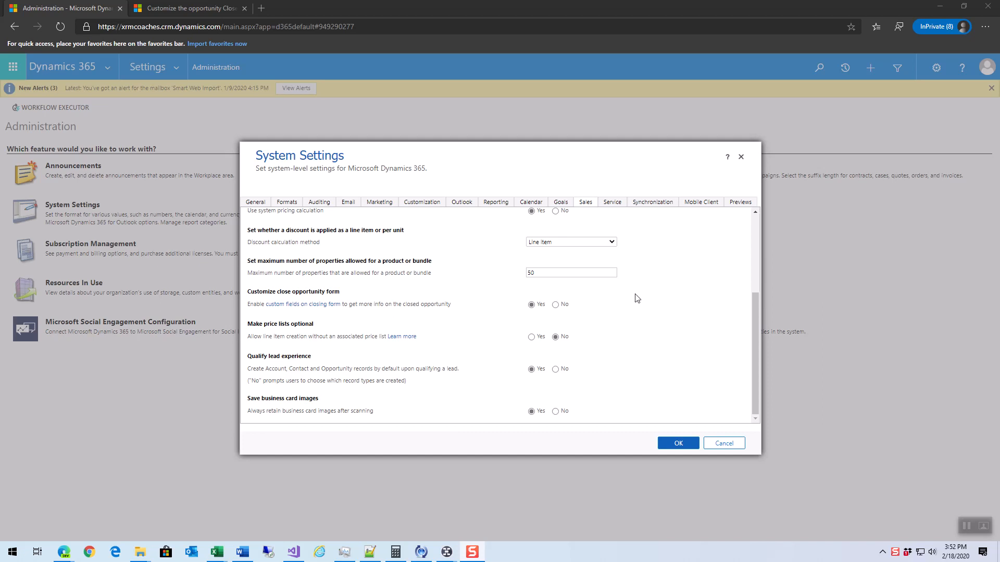
{"action": "mouse_move", "coordinate": [634, 312]}
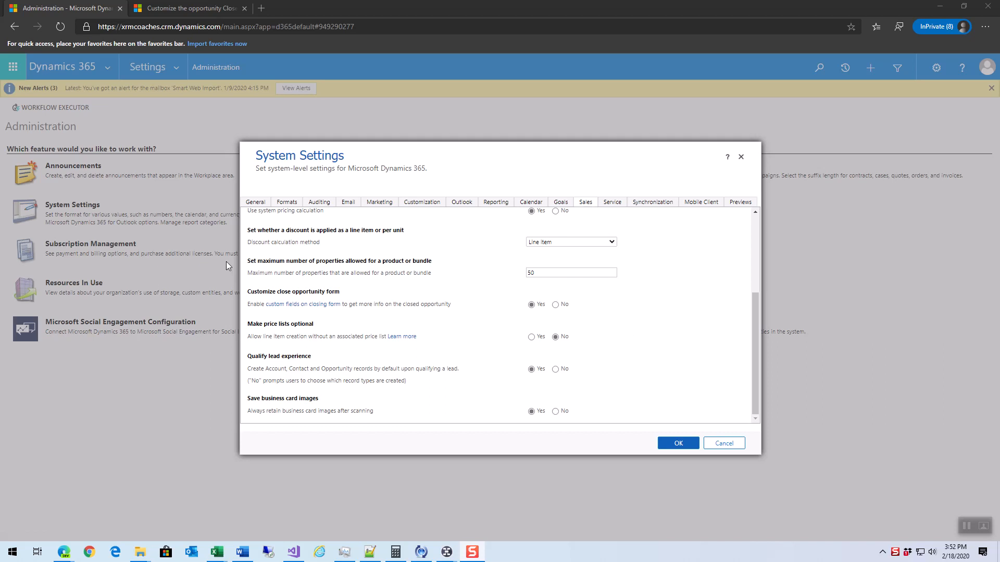
{"action": "mouse_move", "coordinate": [262, 296]}
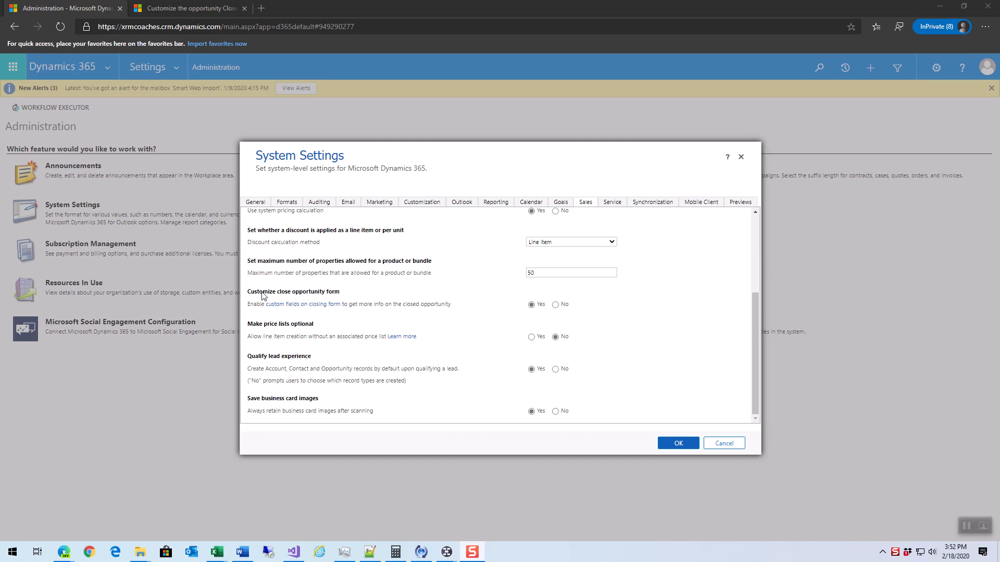
{"action": "mouse_move", "coordinate": [530, 305]}
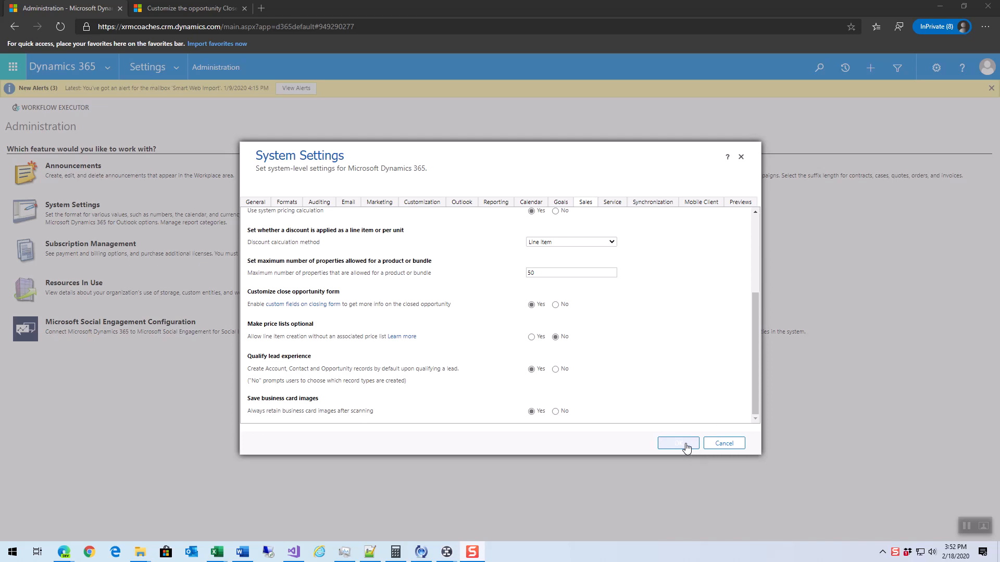
Step: Apply System Settings with 'Enable custom fields on closing form' set to Yes
{"action": "left_click", "coordinate": [678, 443]}
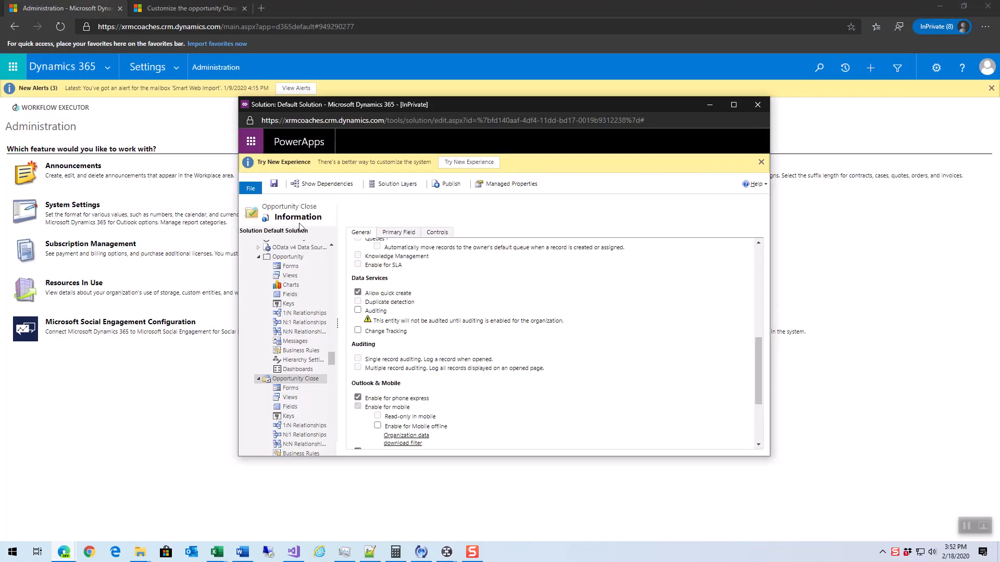
{"action": "mouse_move", "coordinate": [307, 379]}
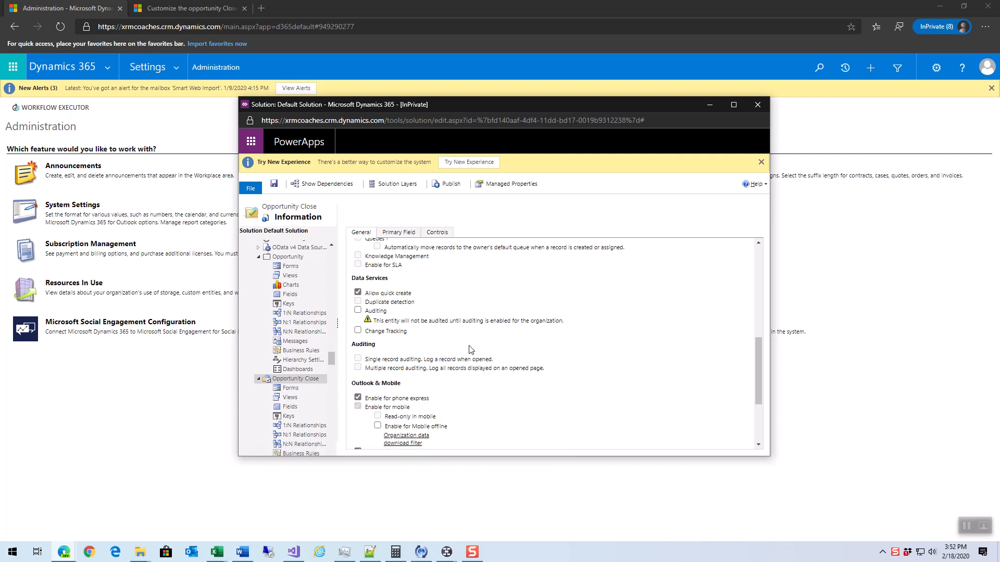
{"action": "mouse_move", "coordinate": [443, 309]}
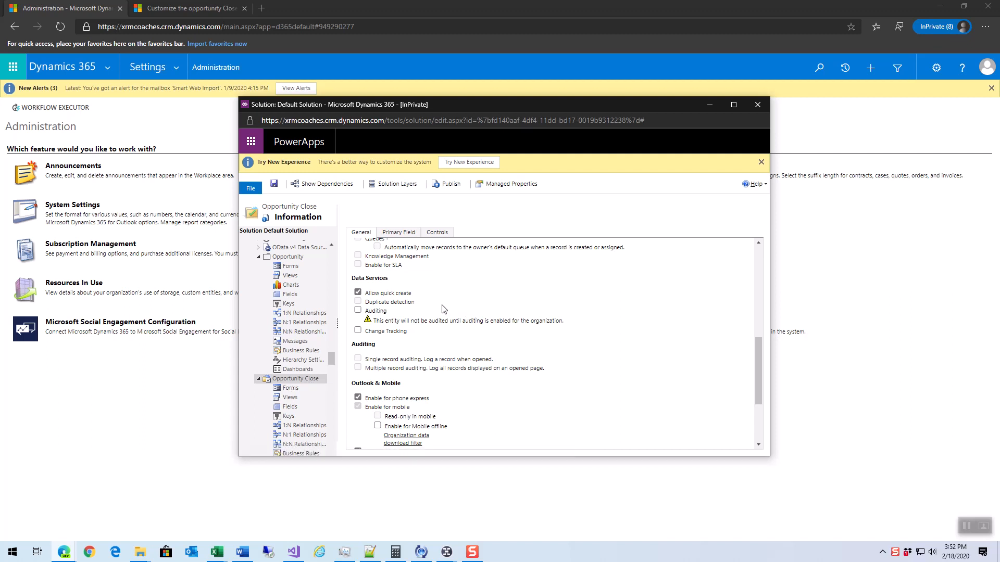
{"action": "mouse_move", "coordinate": [416, 297]}
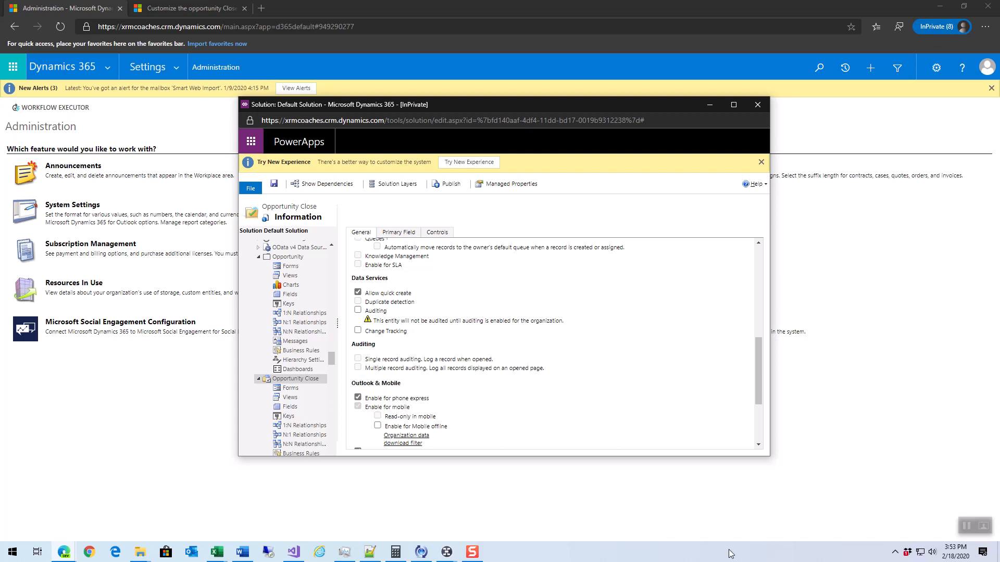
{"action": "mouse_move", "coordinate": [622, 295]}
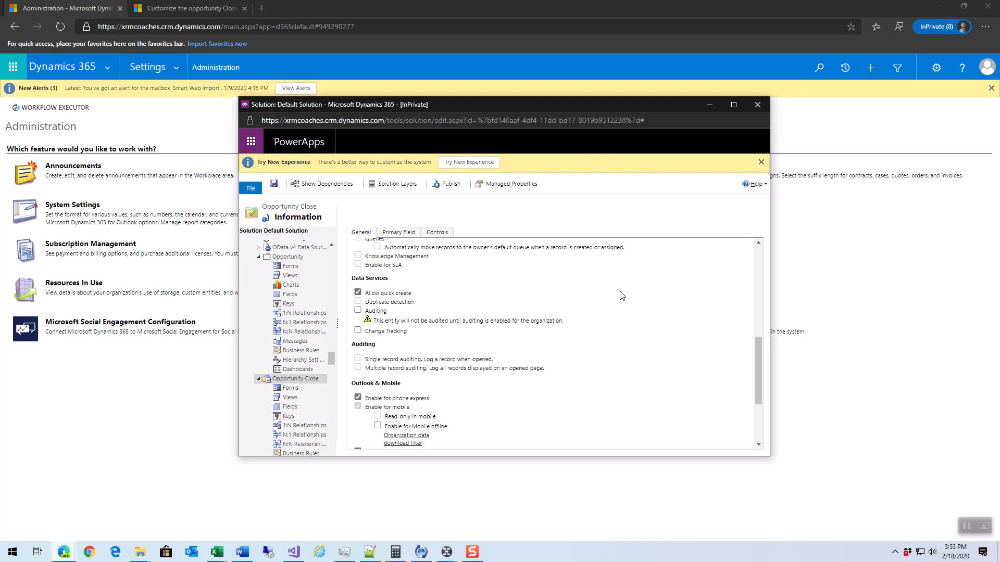
{"action": "mouse_move", "coordinate": [618, 324]}
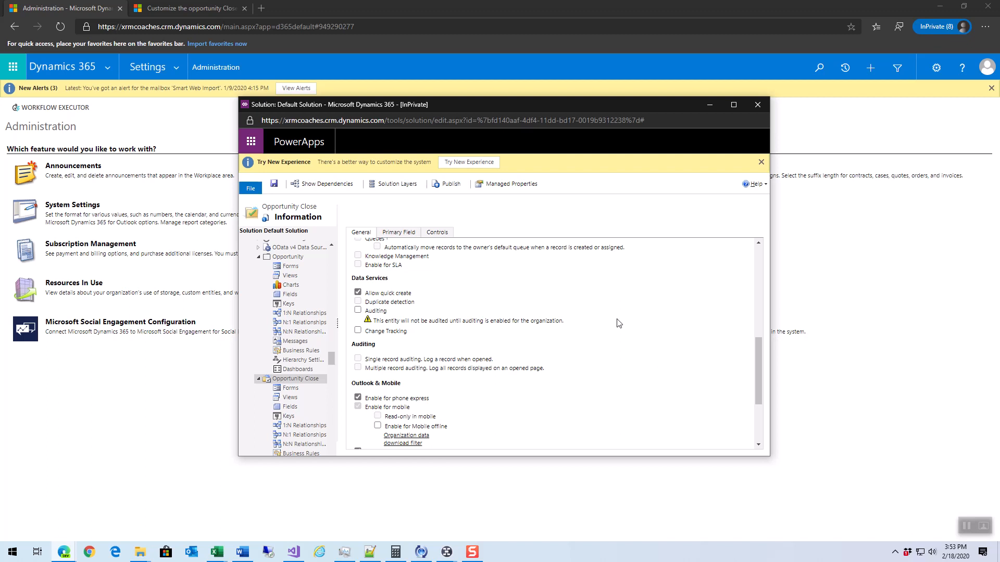
{"action": "mouse_move", "coordinate": [502, 344]}
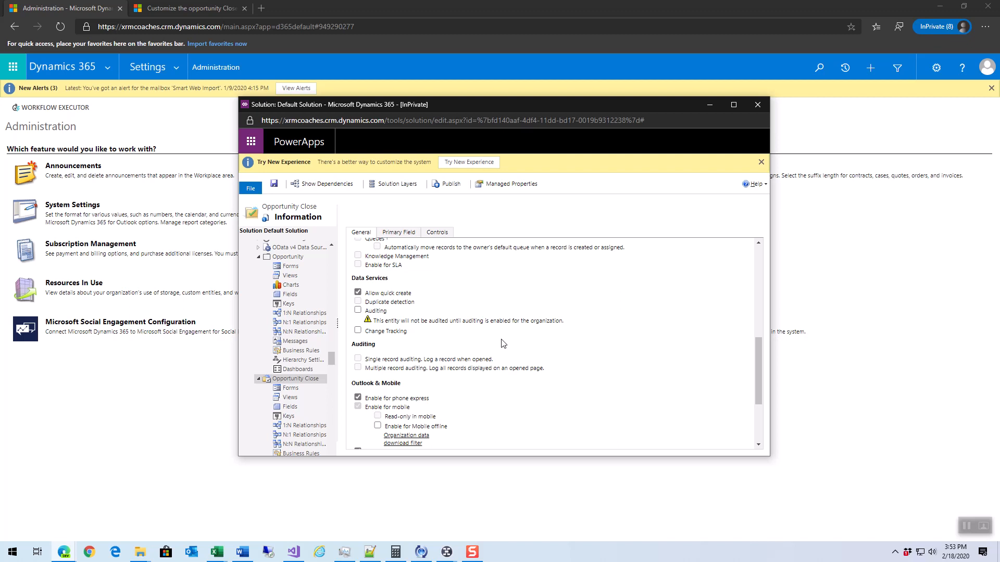
{"action": "mouse_move", "coordinate": [501, 350]}
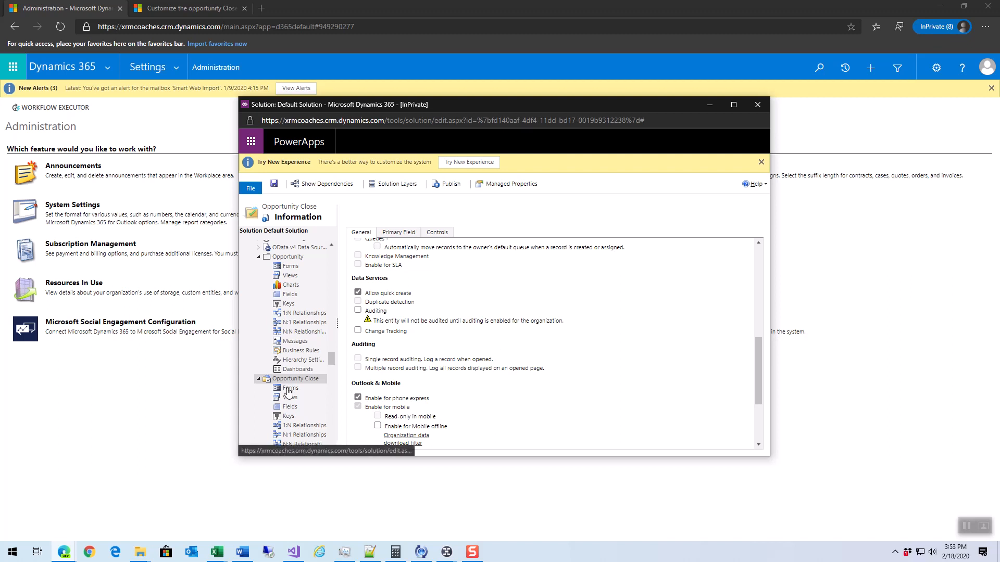
Step: List the Opportunity Close forms, Information and the quick-create form
{"action": "left_click", "coordinate": [290, 388]}
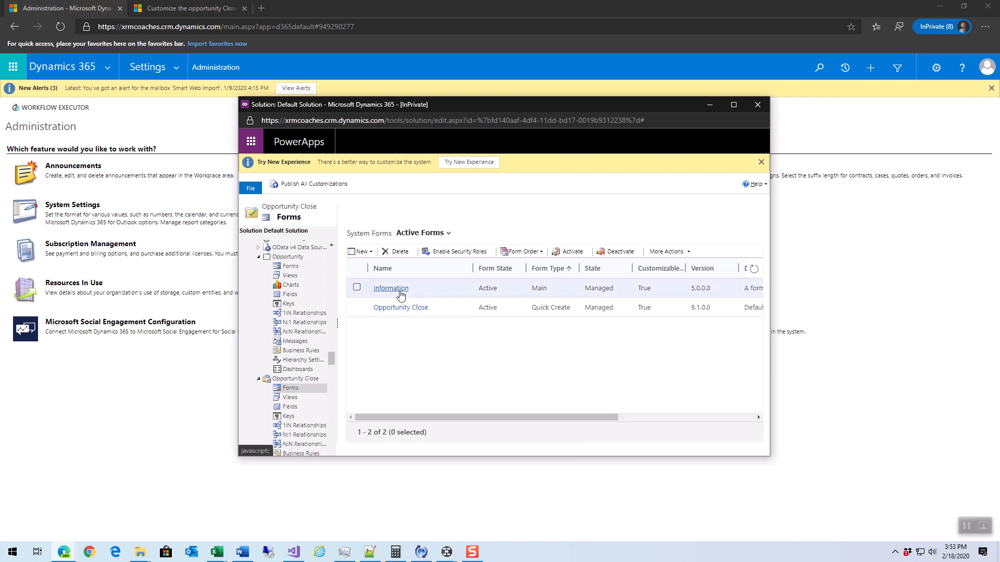
{"action": "mouse_move", "coordinate": [390, 287]}
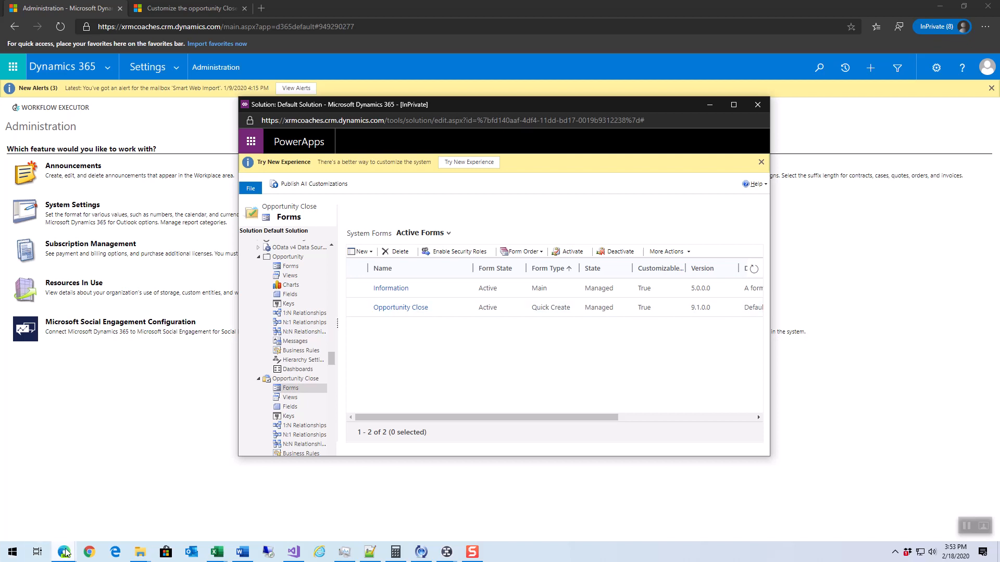
{"action": "mouse_move", "coordinate": [63, 552]}
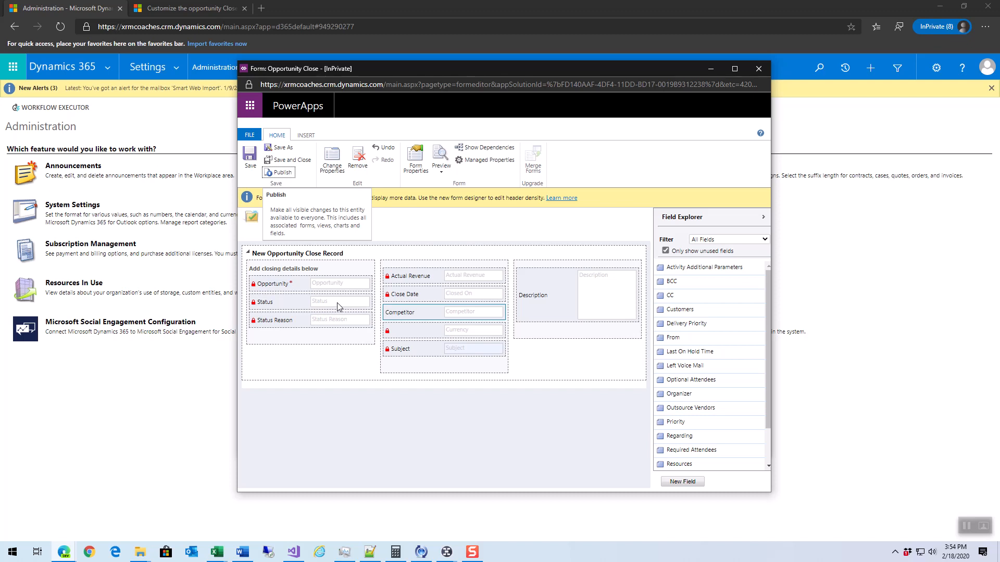
{"action": "mouse_move", "coordinate": [341, 318]}
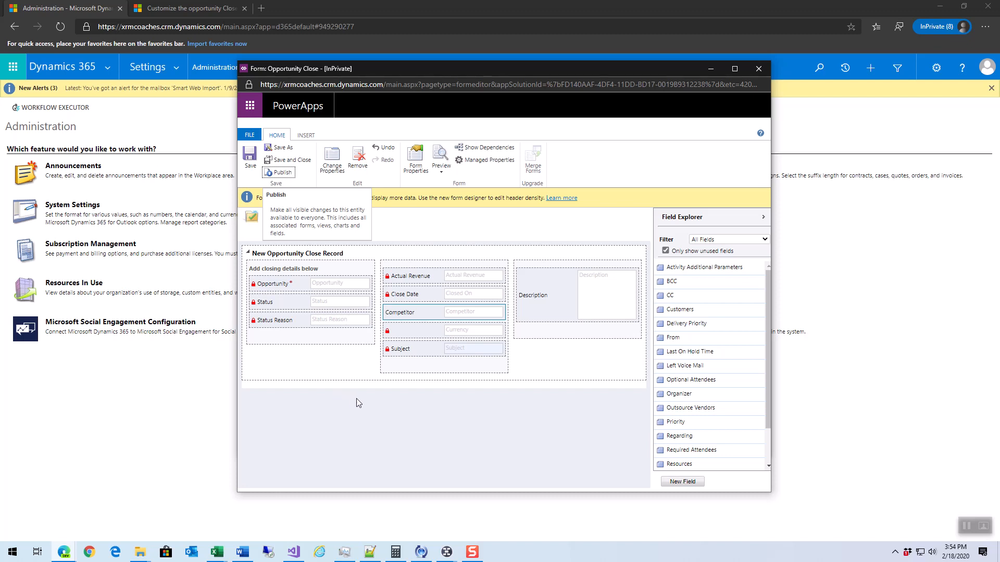
{"action": "mouse_move", "coordinate": [150, 498]}
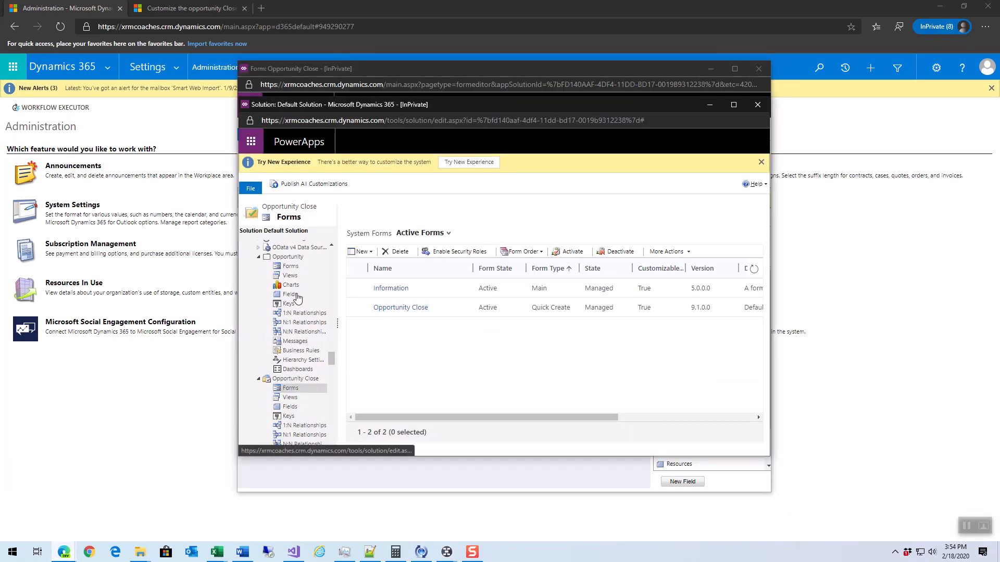
Step: Find the Opportunity statecode Status field, inspect its properties, then close them
{"action": "left_click", "coordinate": [290, 293]}
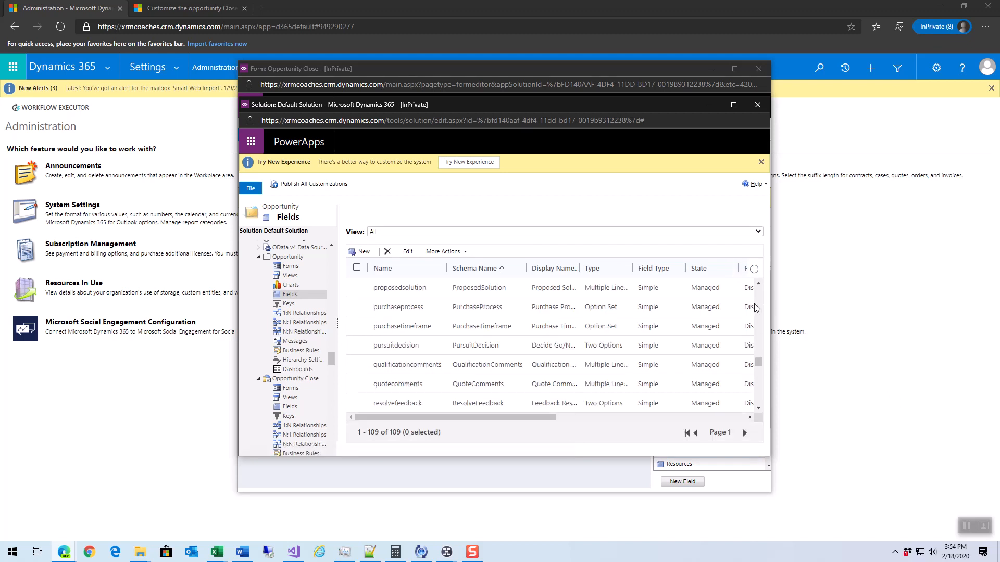
{"action": "scroll", "scroll_direction": "down", "scroll_amount": 3}
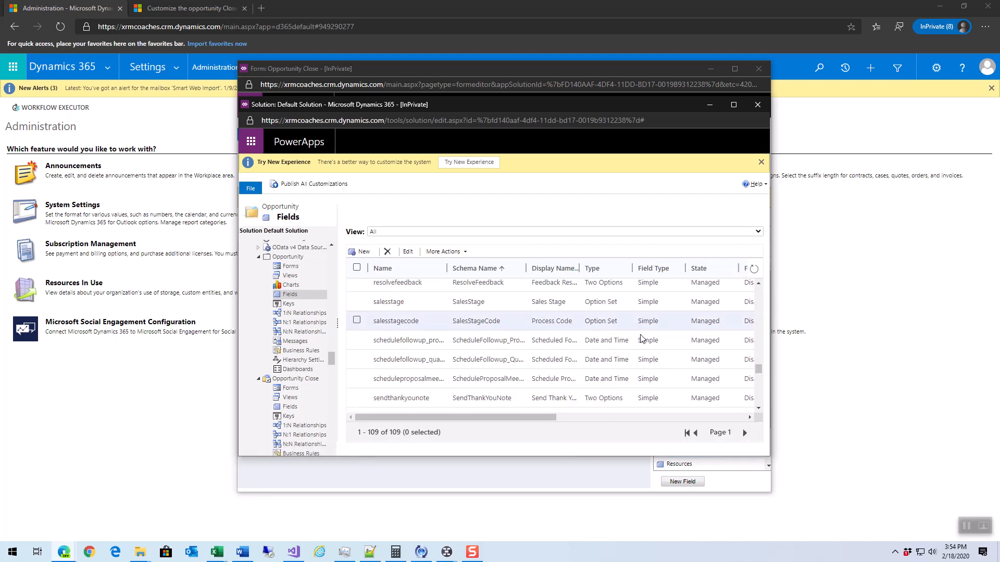
{"action": "scroll", "scroll_direction": "down", "scroll_amount": 3}
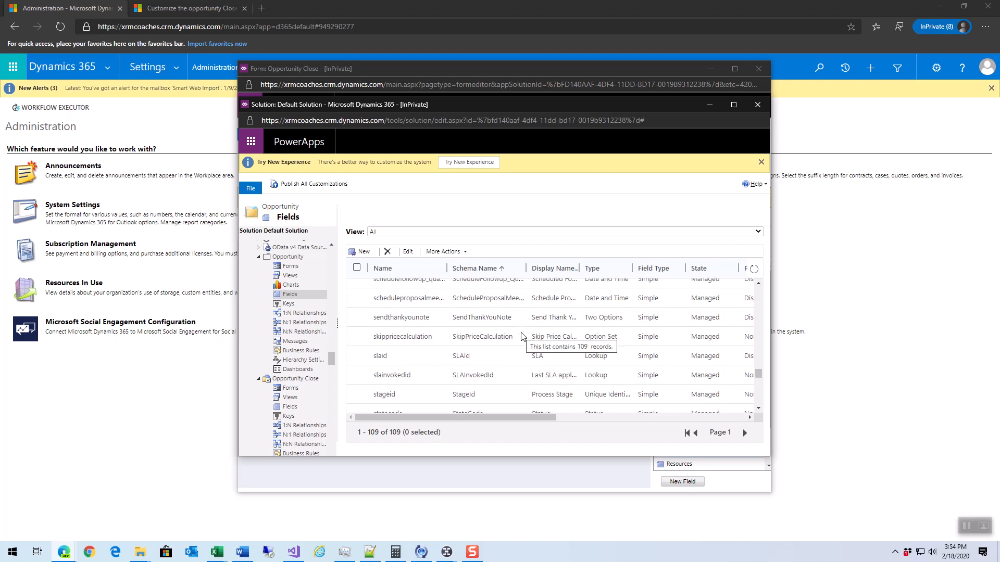
{"action": "scroll", "scroll_direction": "down", "scroll_amount": 3}
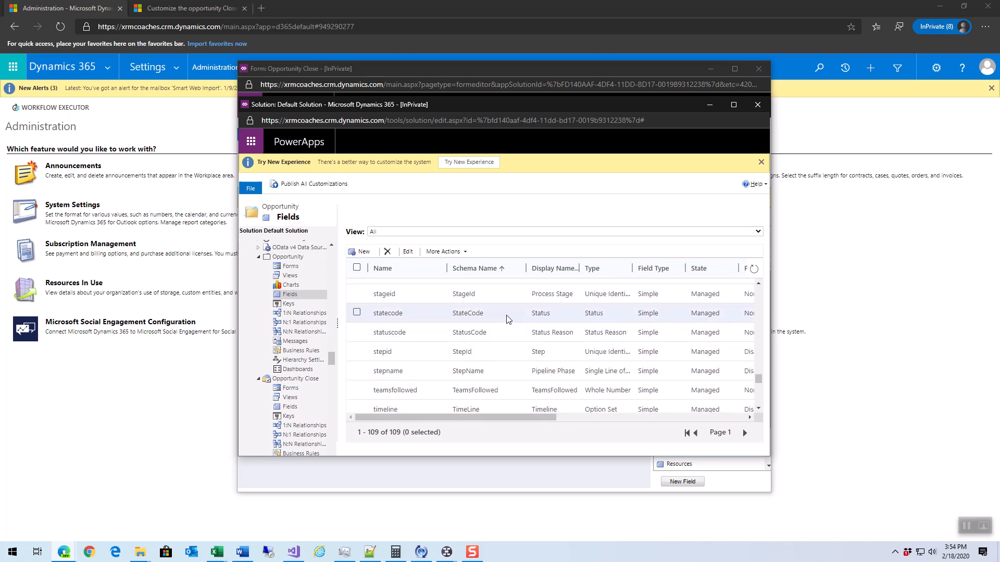
{"action": "double_click", "coordinate": [387, 313]}
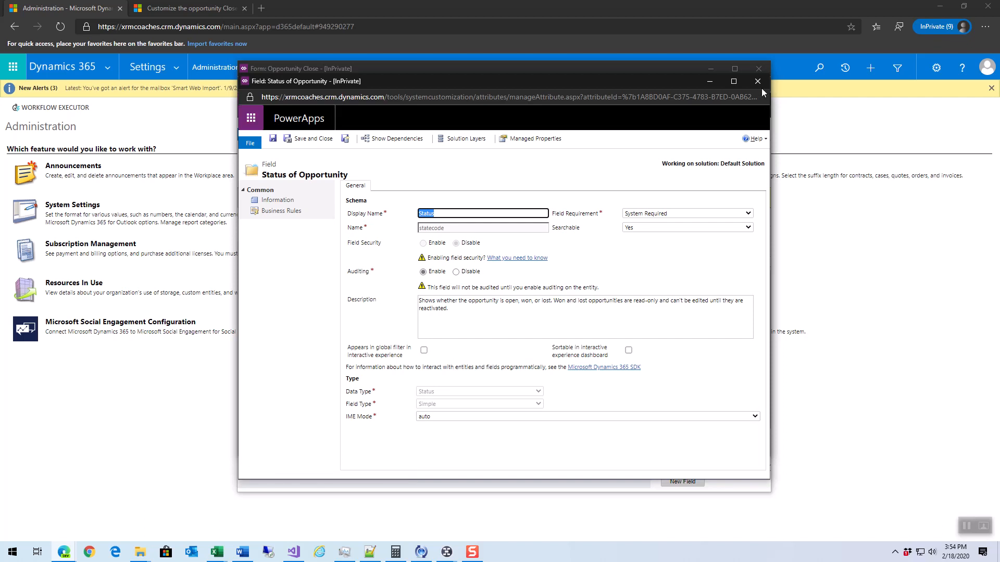
{"action": "left_click", "coordinate": [758, 82]}
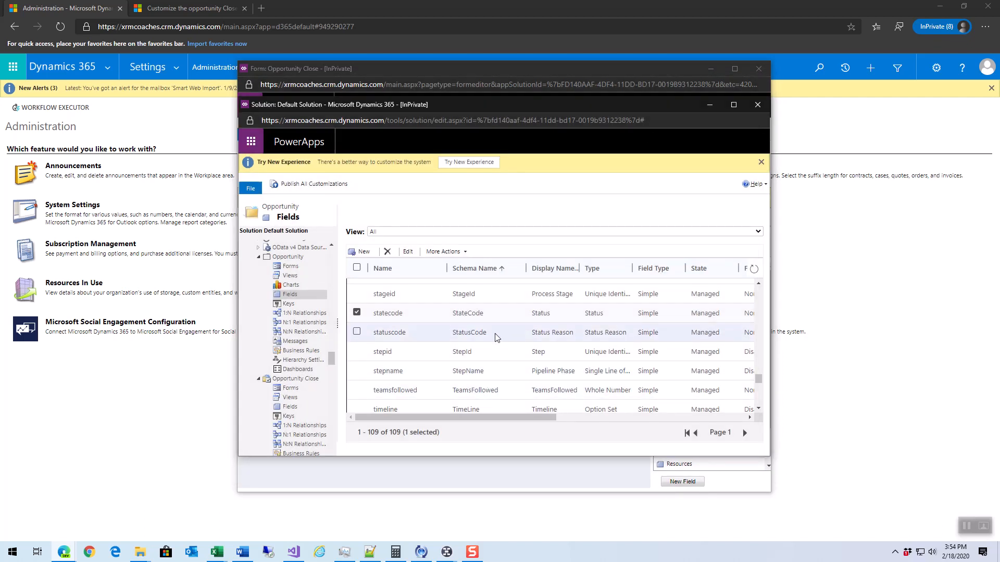
Step: Open Status Reason and review the Won and Lost reasons, viewing Canceled without editing
{"action": "double_click", "coordinate": [389, 332]}
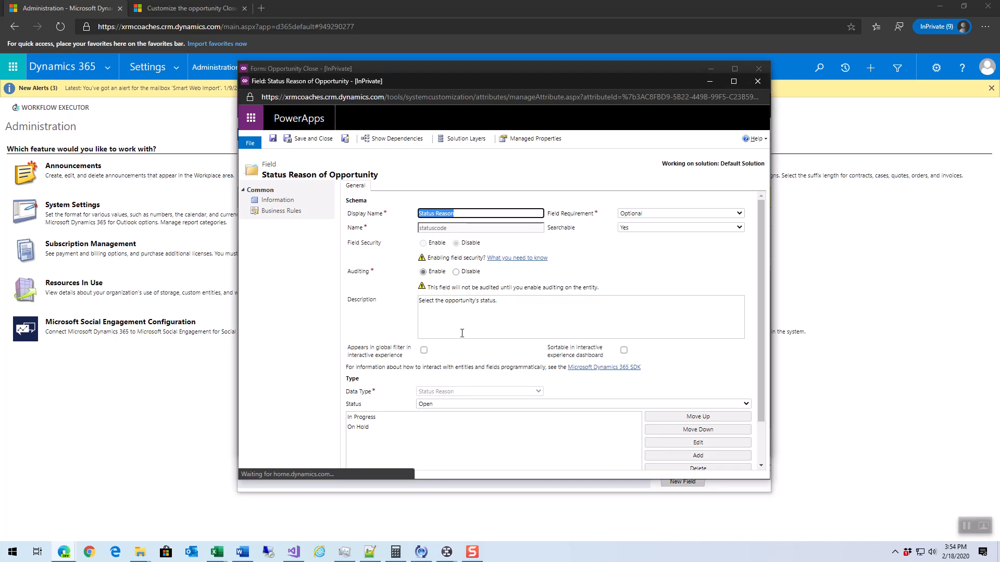
{"action": "scroll", "scroll_direction": "down", "scroll_amount": 3}
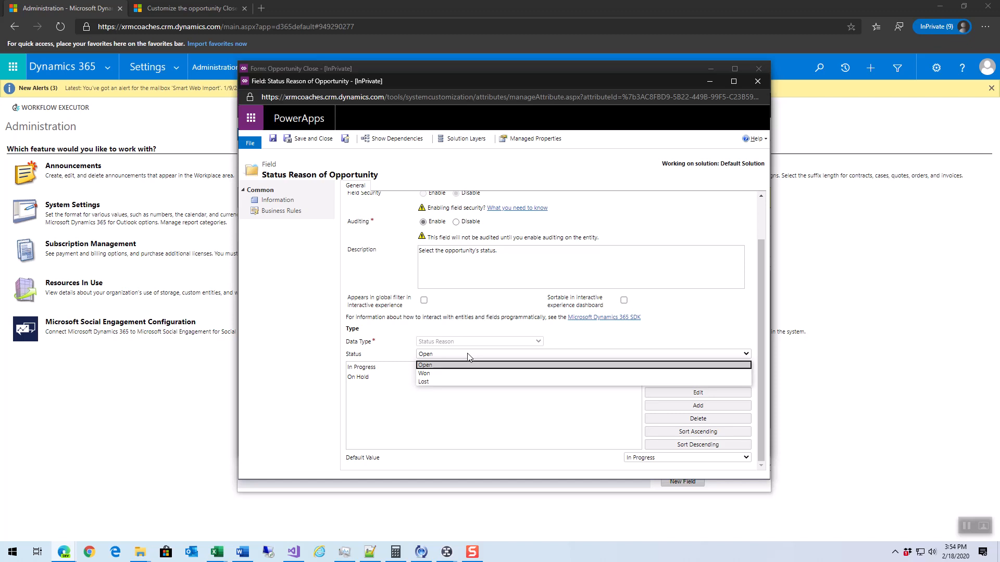
{"action": "left_click", "coordinate": [425, 365]}
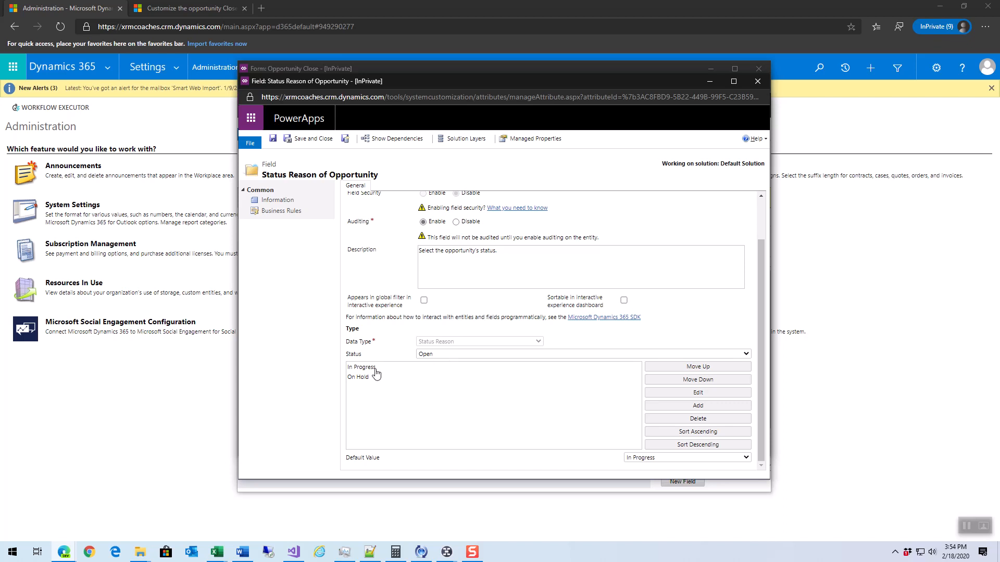
{"action": "mouse_move", "coordinate": [366, 384]}
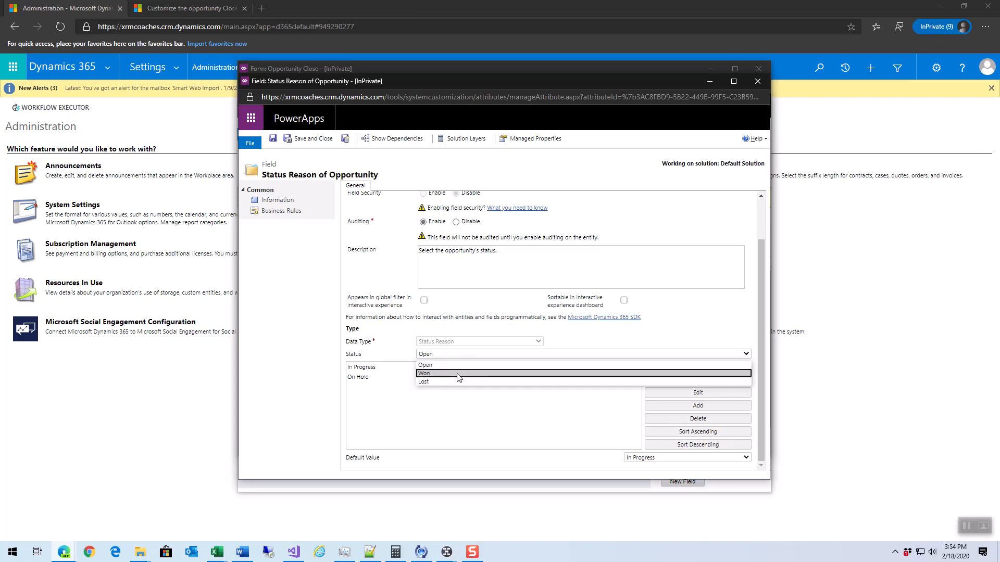
{"action": "left_click", "coordinate": [425, 373]}
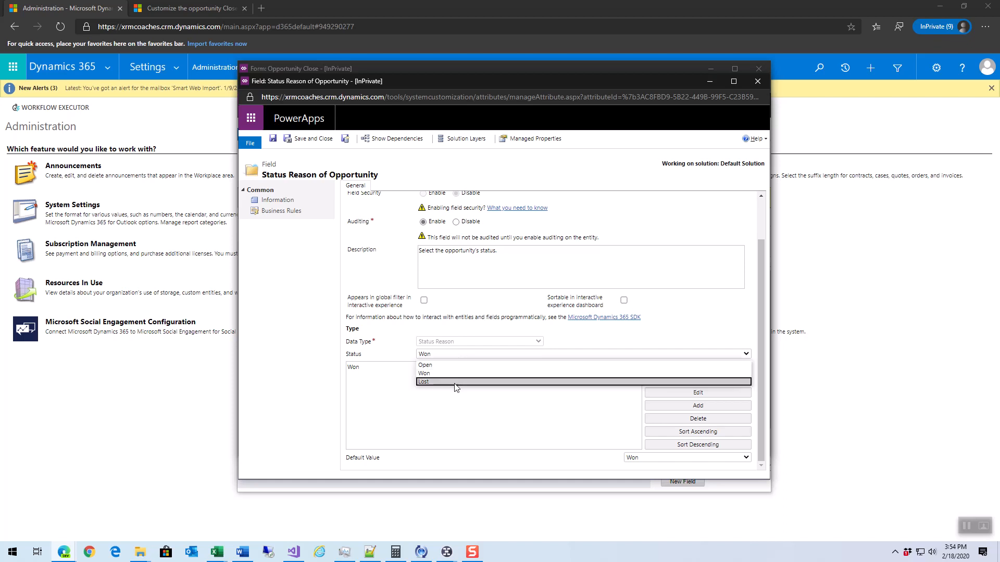
{"action": "left_click", "coordinate": [424, 381]}
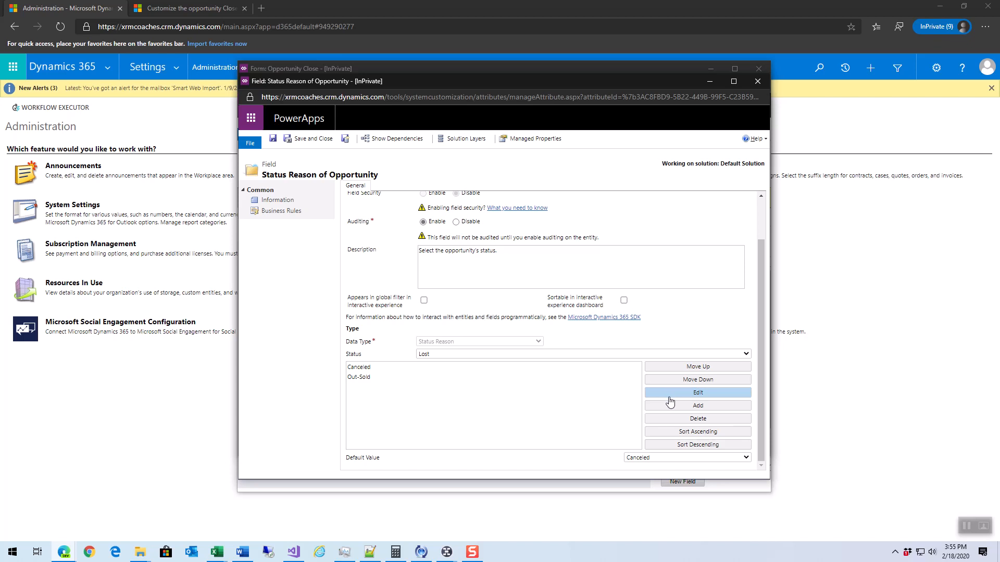
{"action": "left_click", "coordinate": [359, 367]}
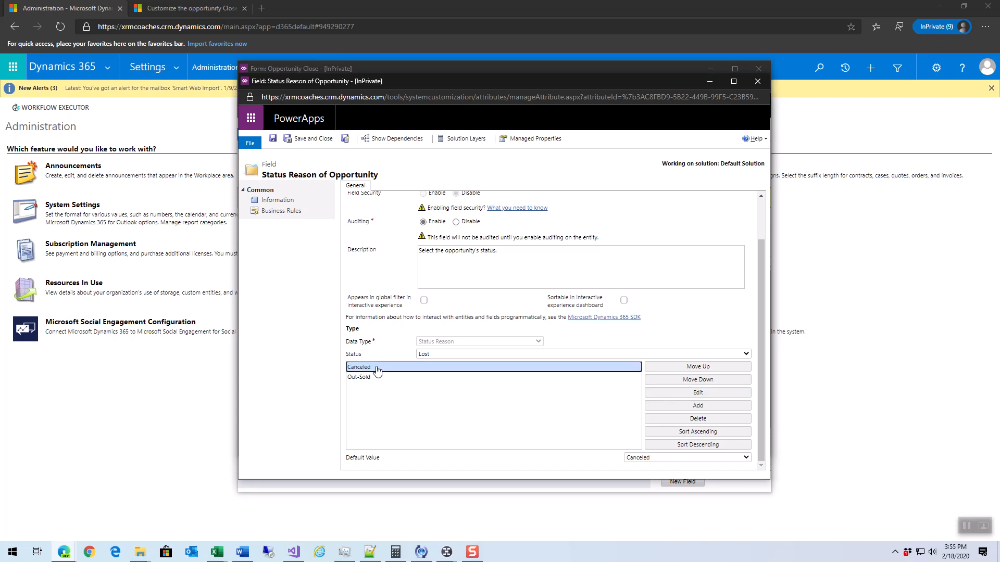
{"action": "left_click", "coordinate": [697, 392]}
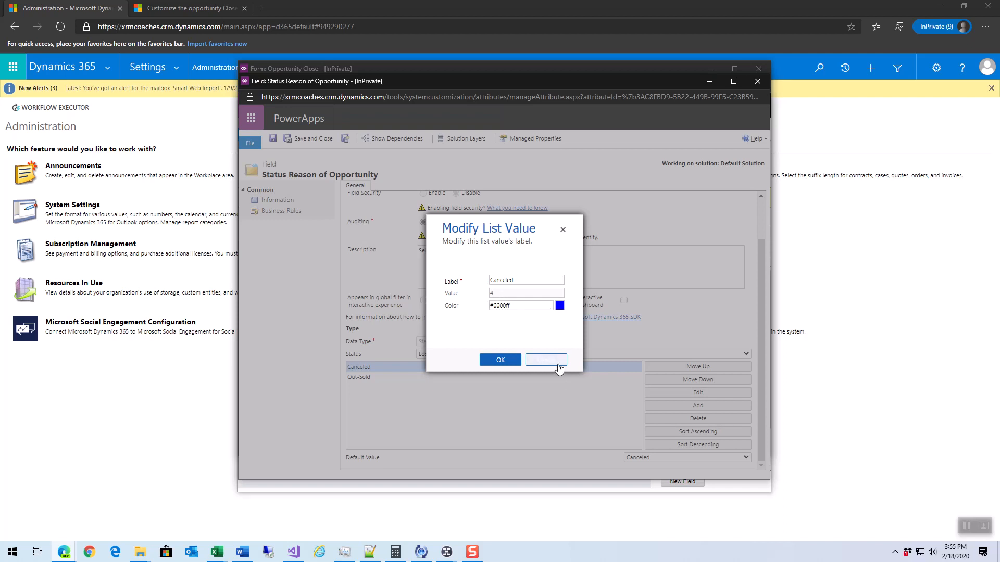
{"action": "mouse_move", "coordinate": [546, 359]}
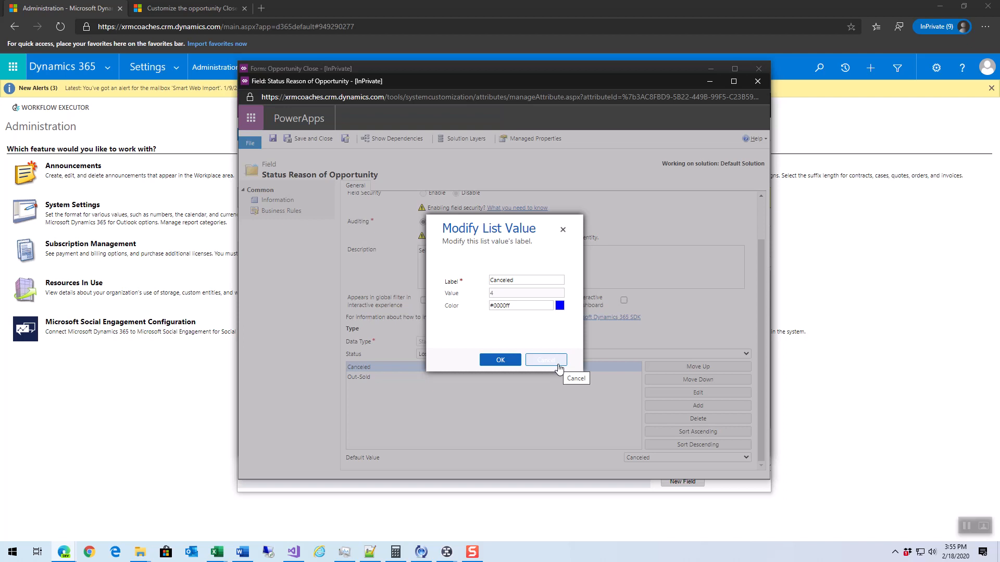
{"action": "left_click", "coordinate": [545, 360]}
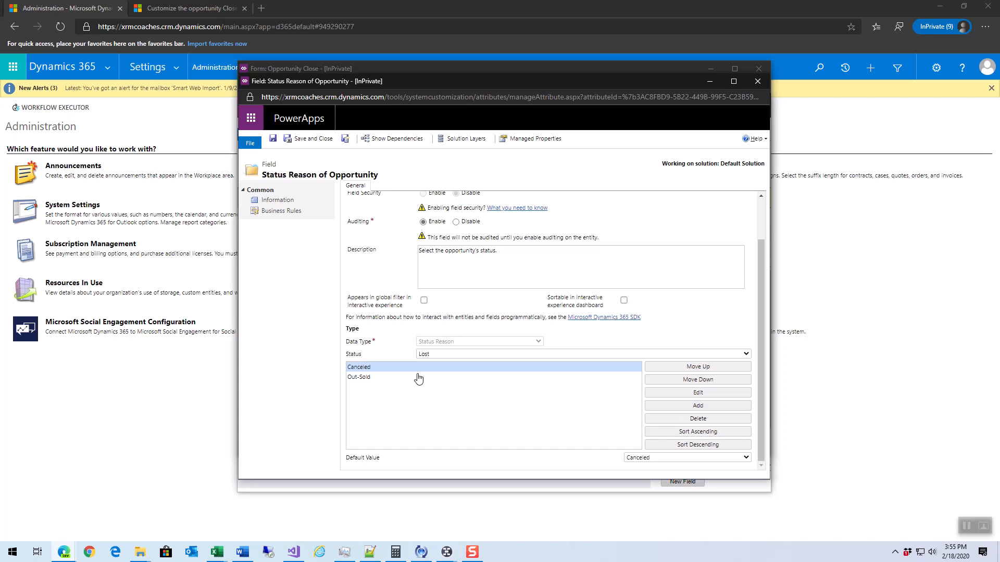
{"action": "mouse_move", "coordinate": [413, 383]}
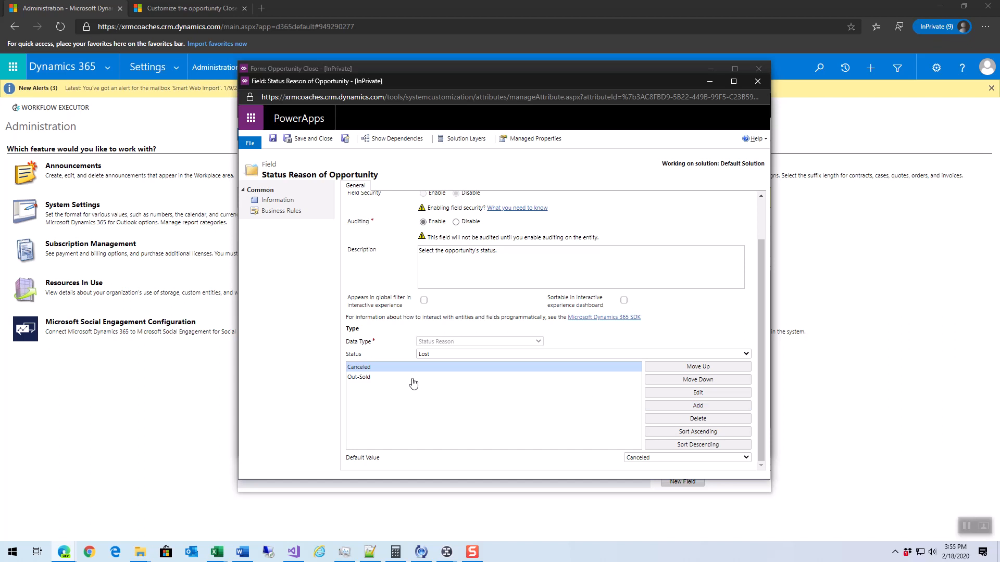
Step: Under Won, start adding a status reason, cancel it, and close the field window
{"action": "left_click", "coordinate": [580, 354]}
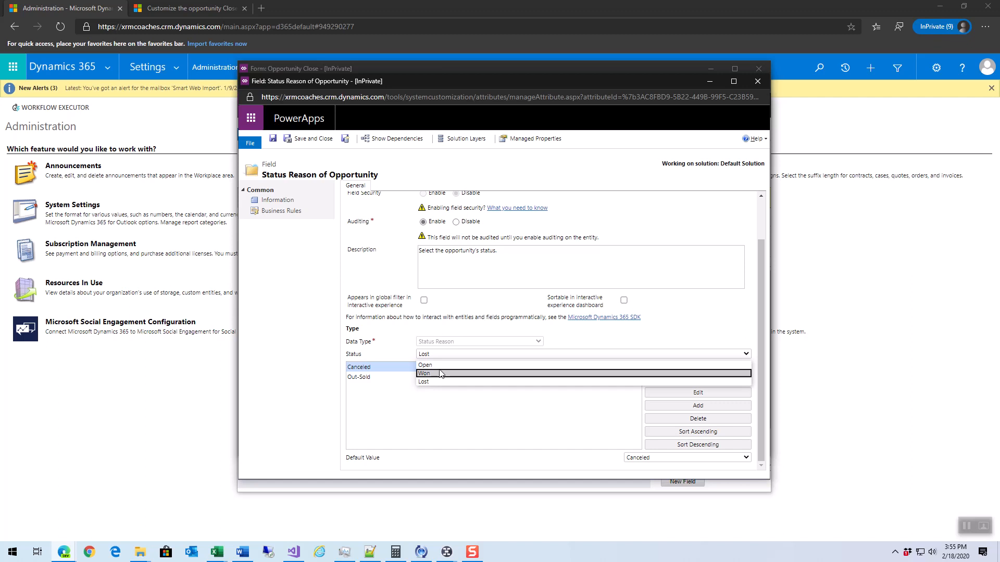
{"action": "left_click", "coordinate": [424, 373]}
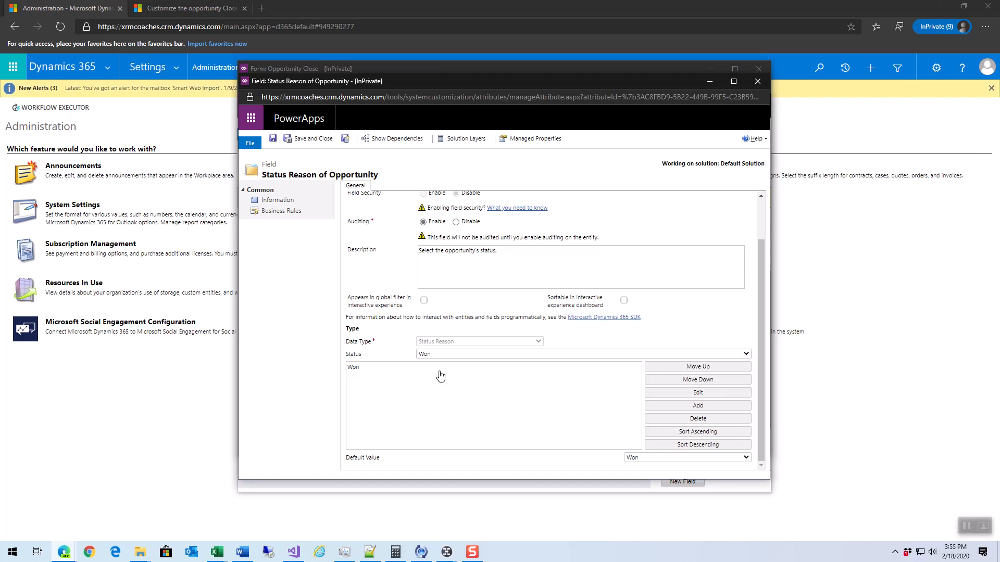
{"action": "mouse_move", "coordinate": [579, 387]}
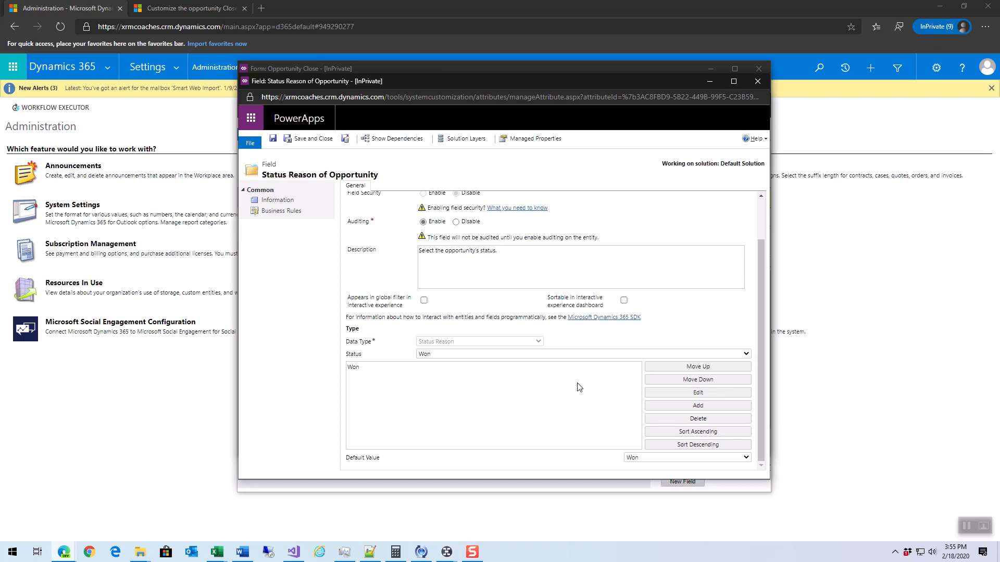
{"action": "left_click", "coordinate": [697, 393]}
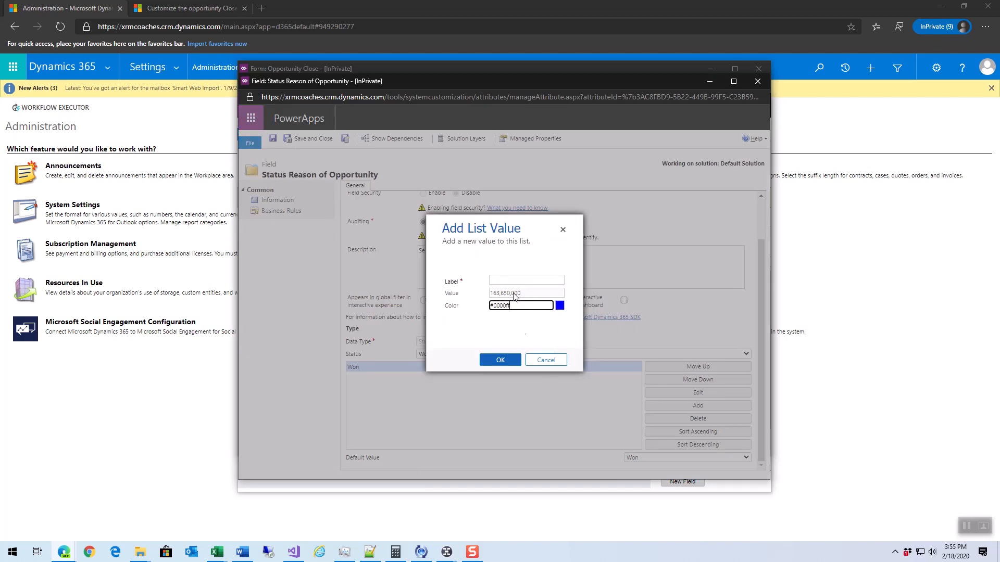
{"action": "left_click", "coordinate": [545, 360]}
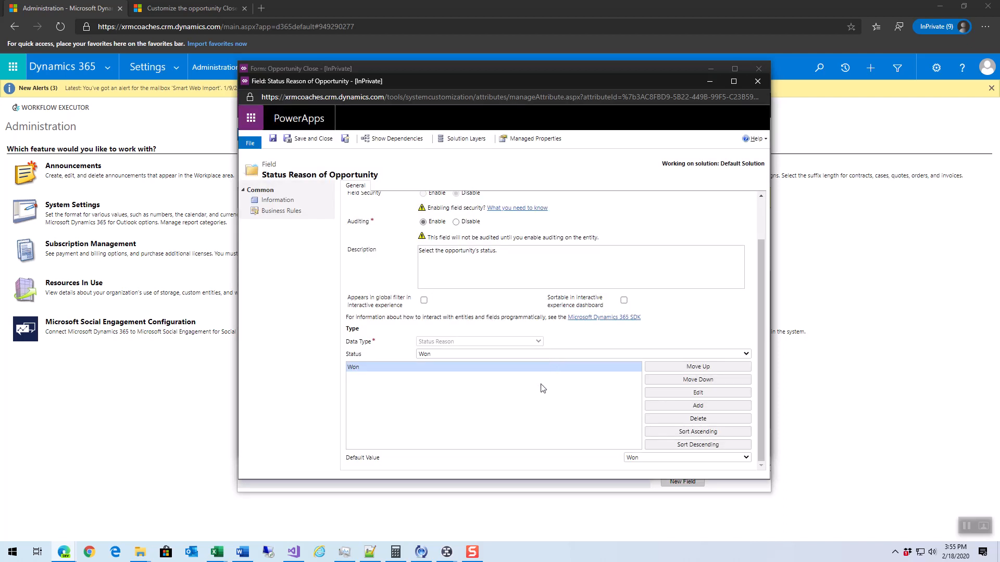
{"action": "mouse_move", "coordinate": [718, 134]}
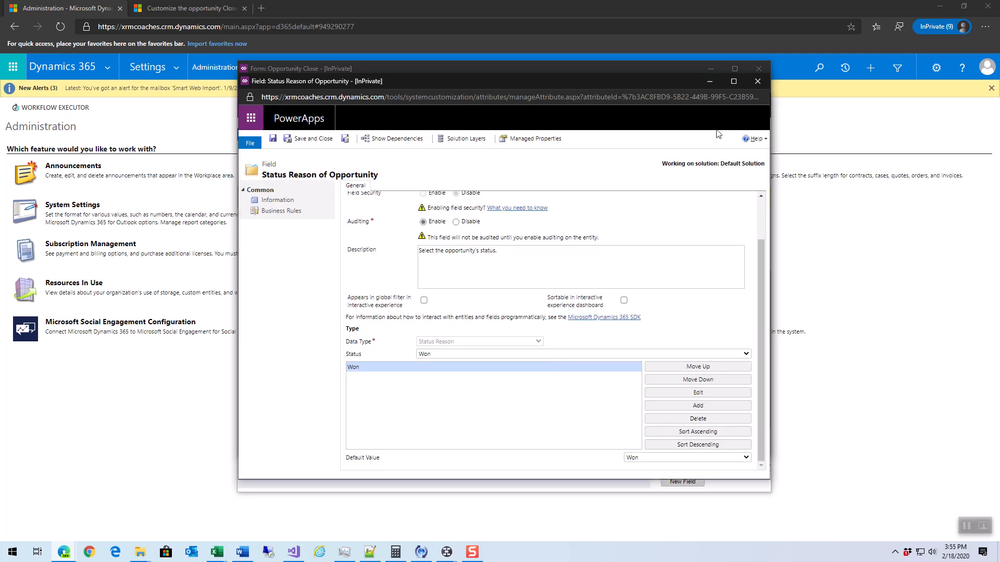
{"action": "left_click", "coordinate": [757, 81]}
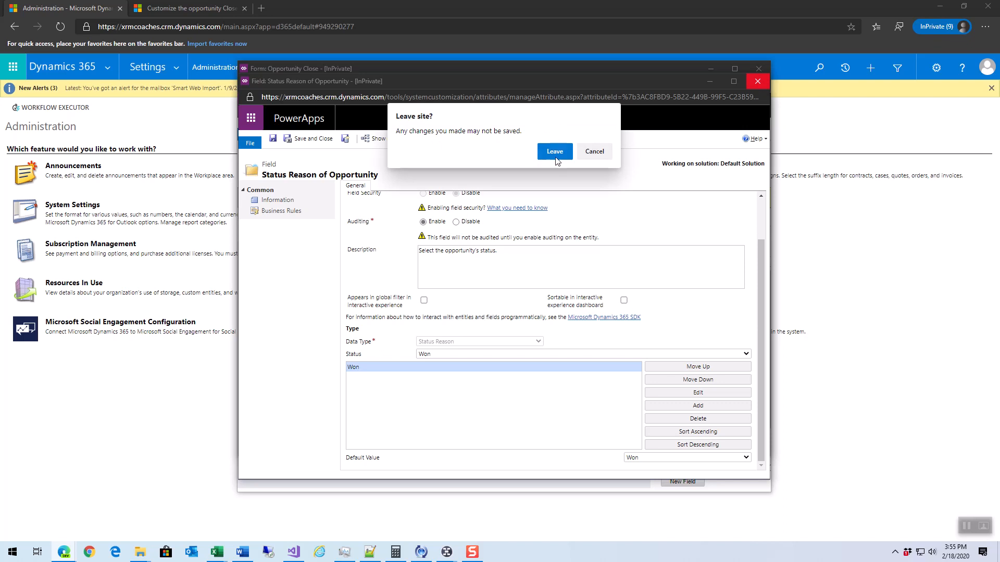
Step: Leave unsaved, open Sales Hub opportunities and select 'New store opened this year - follow up'
{"action": "left_click", "coordinate": [554, 151]}
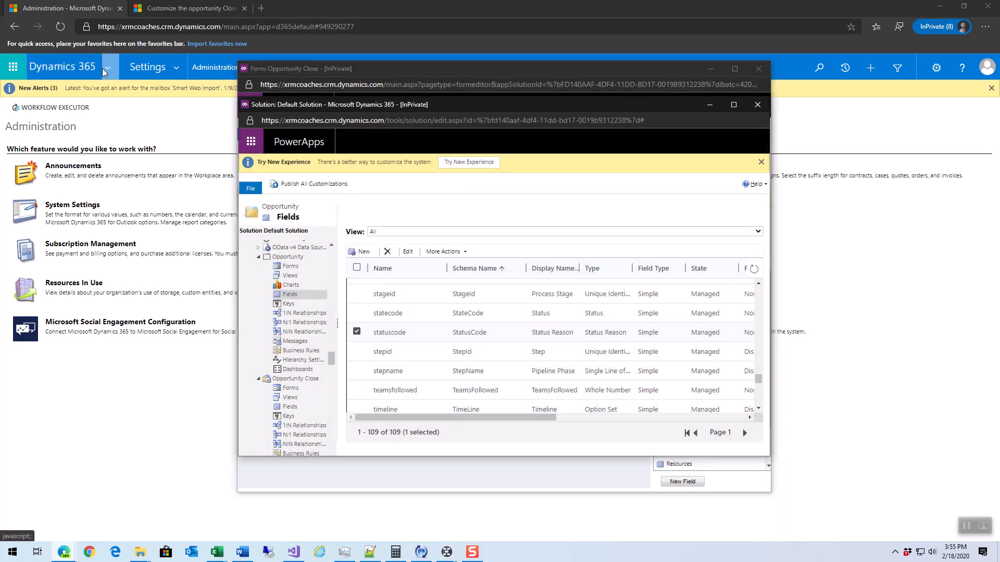
{"action": "left_click", "coordinate": [106, 68]}
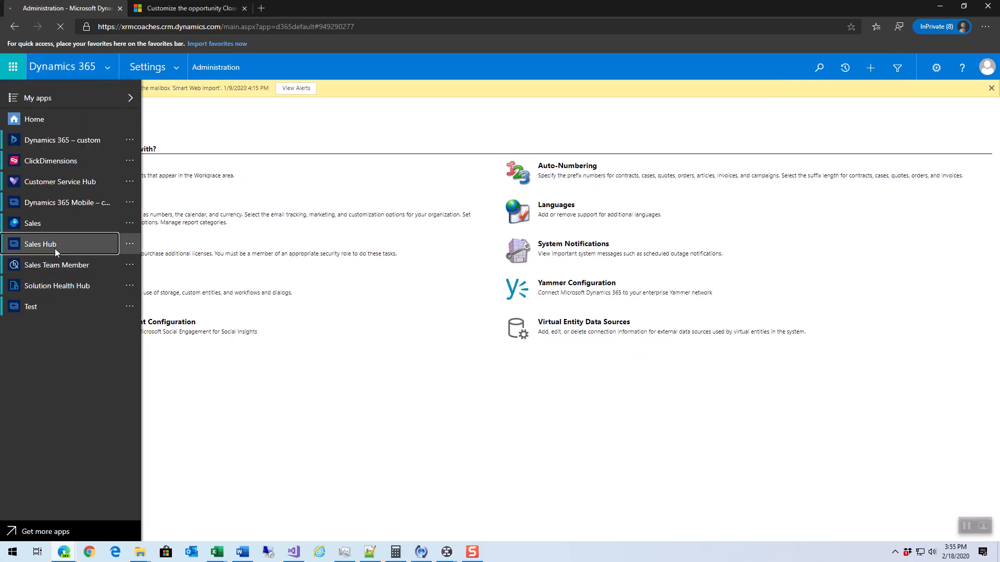
{"action": "left_click", "coordinate": [40, 244]}
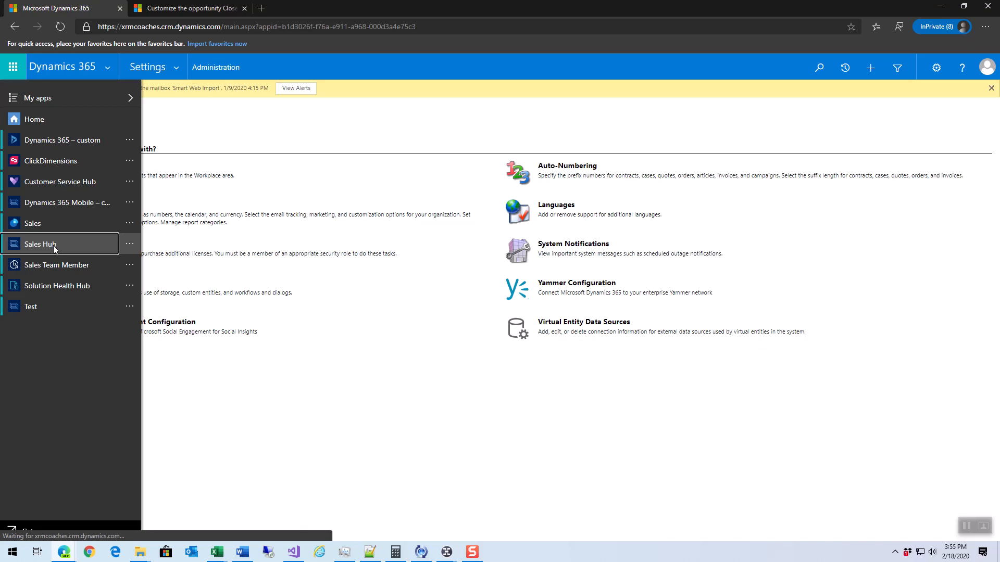
{"action": "left_click", "coordinate": [40, 244]}
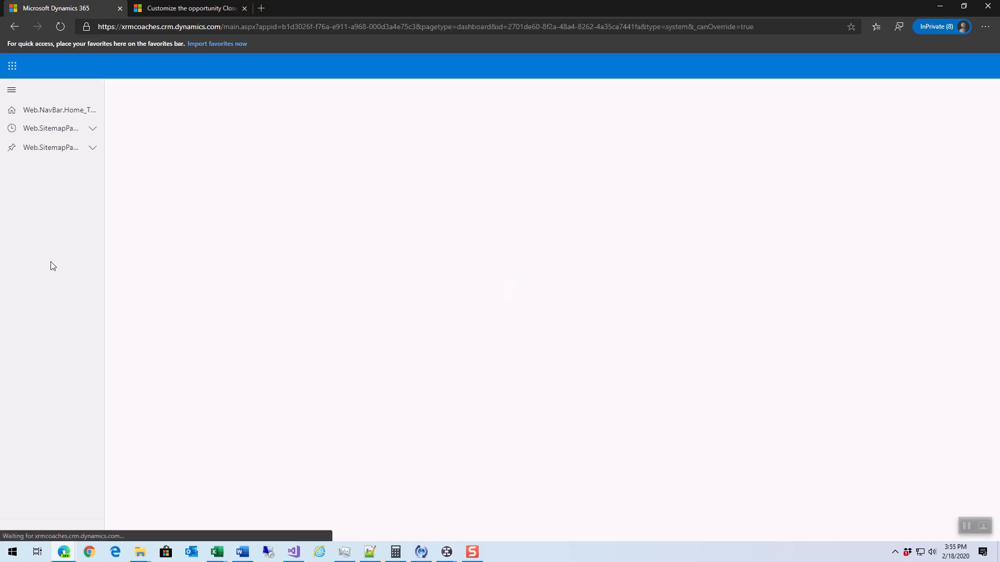
{"action": "left_click", "coordinate": [45, 410]}
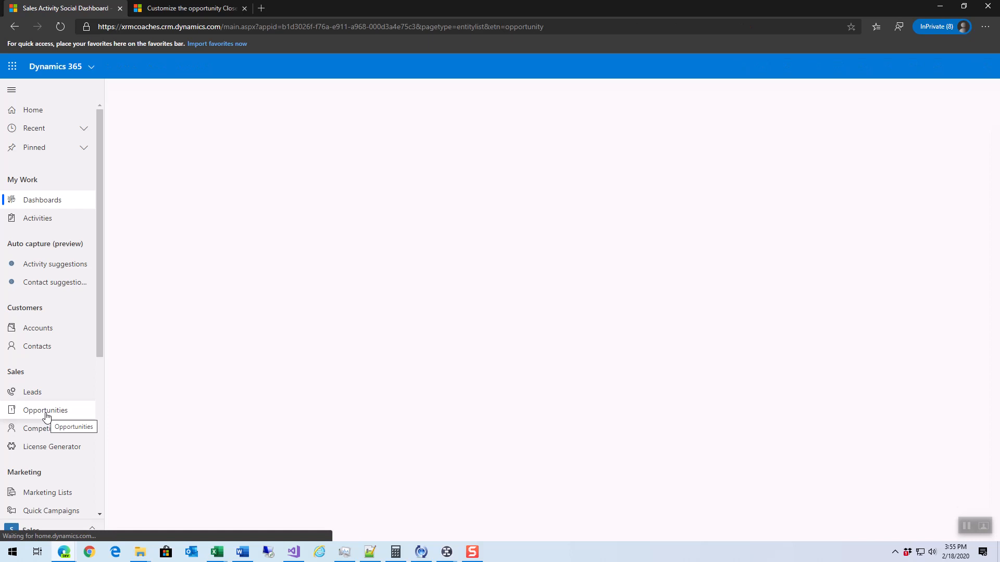
{"action": "left_click", "coordinate": [45, 409]}
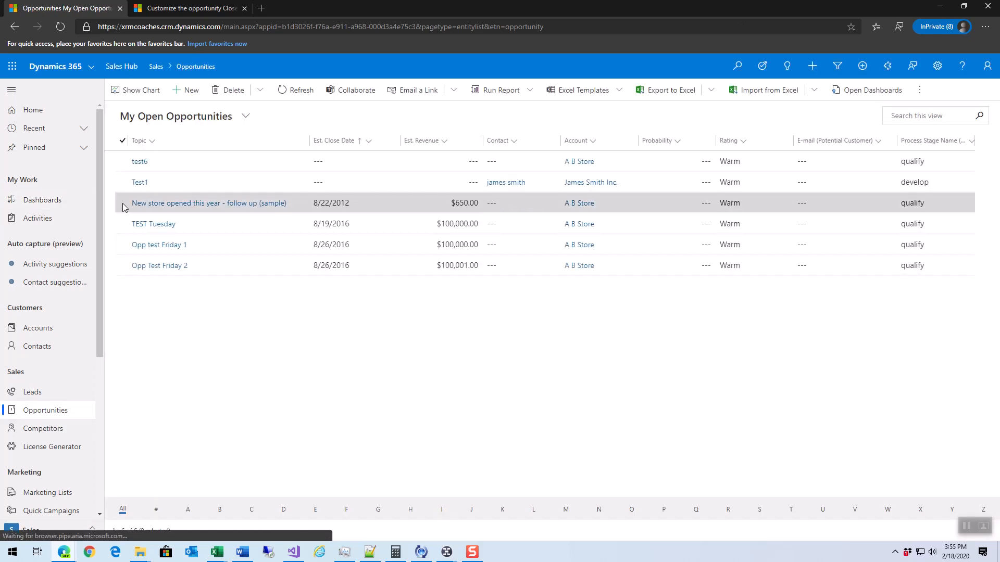
{"action": "left_click", "coordinate": [122, 203]}
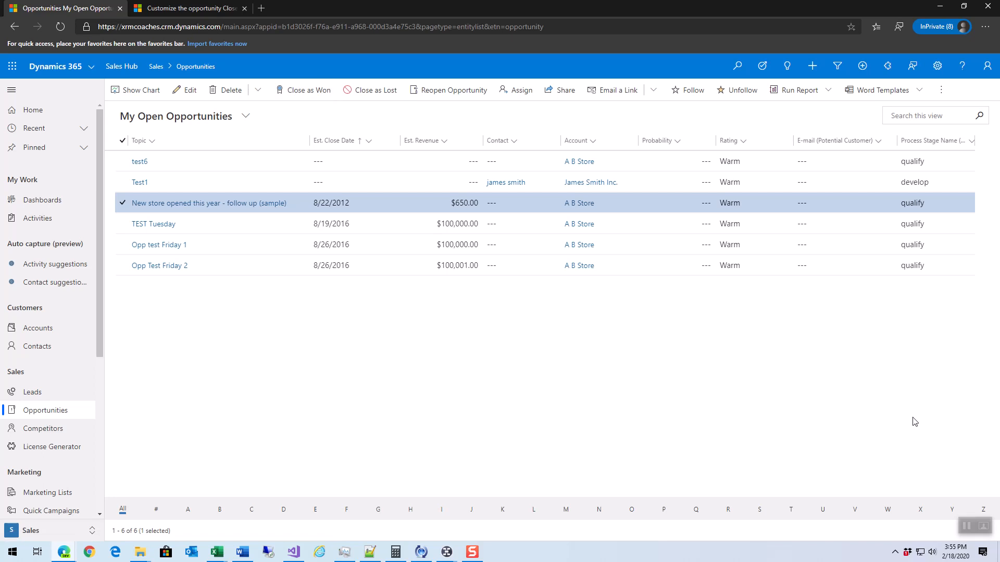
Step: Start closing the opportunity as Won, find Competitor locked, and cancel
{"action": "left_click", "coordinate": [307, 89]}
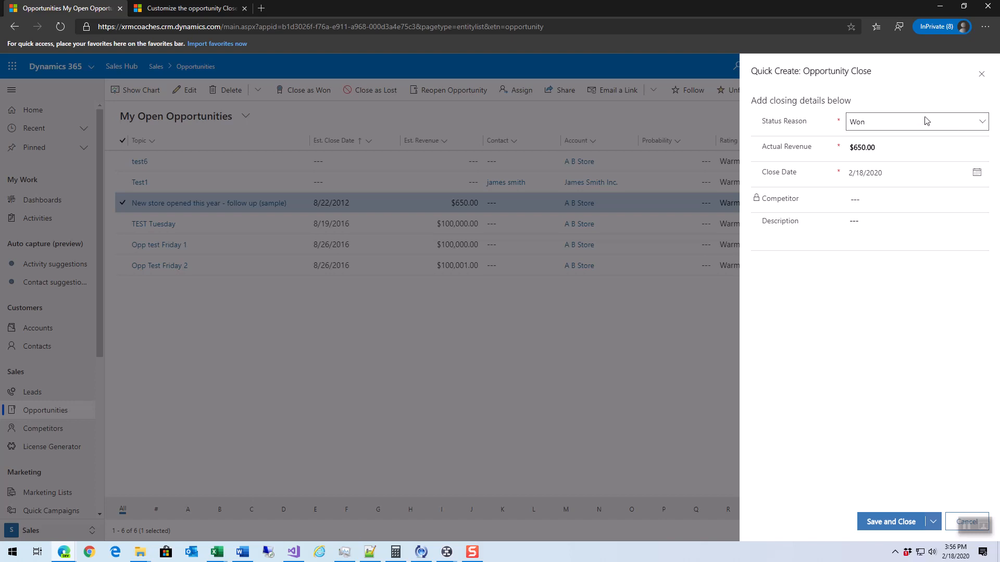
{"action": "mouse_move", "coordinate": [948, 122]}
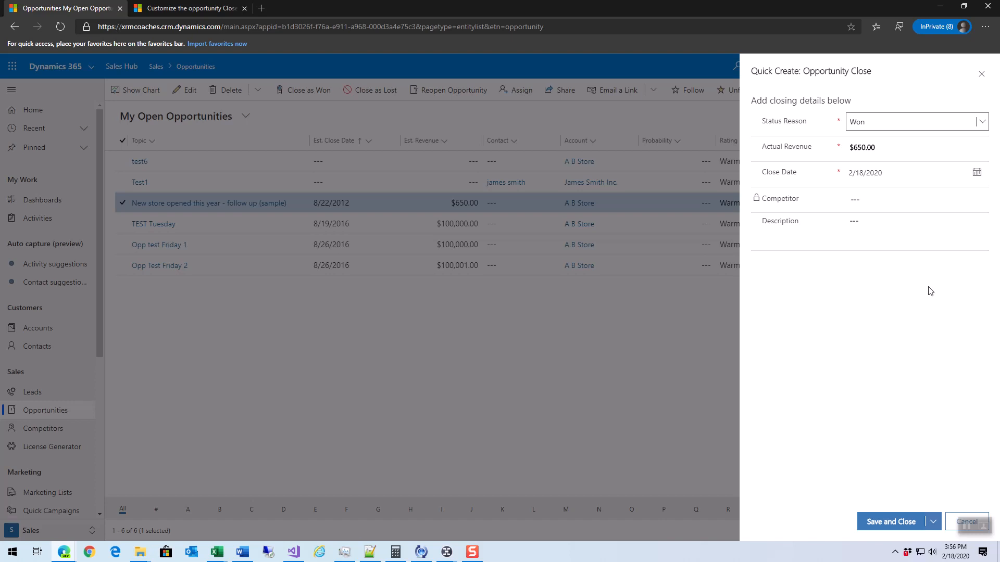
{"action": "left_click", "coordinate": [915, 199]}
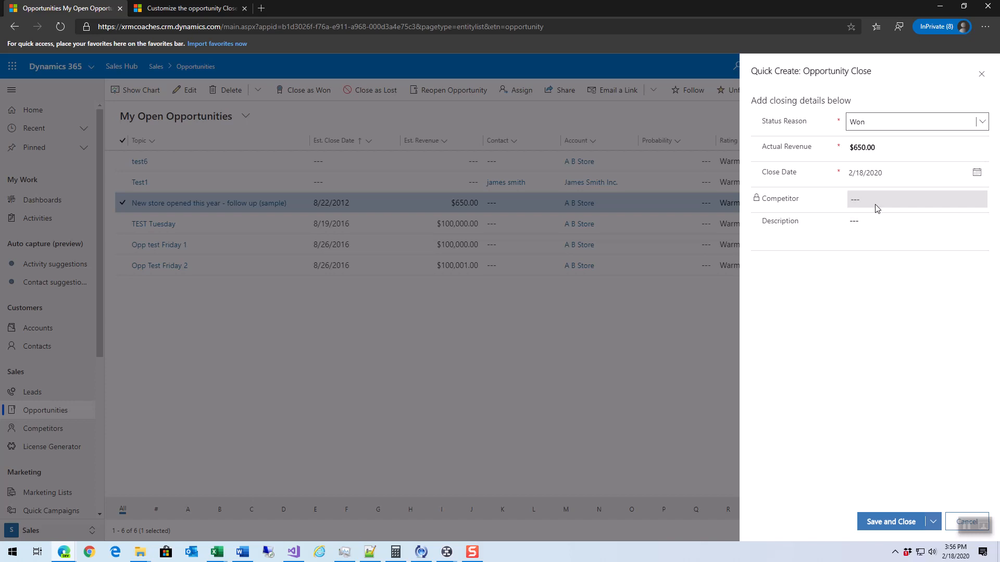
{"action": "left_click", "coordinate": [916, 231]}
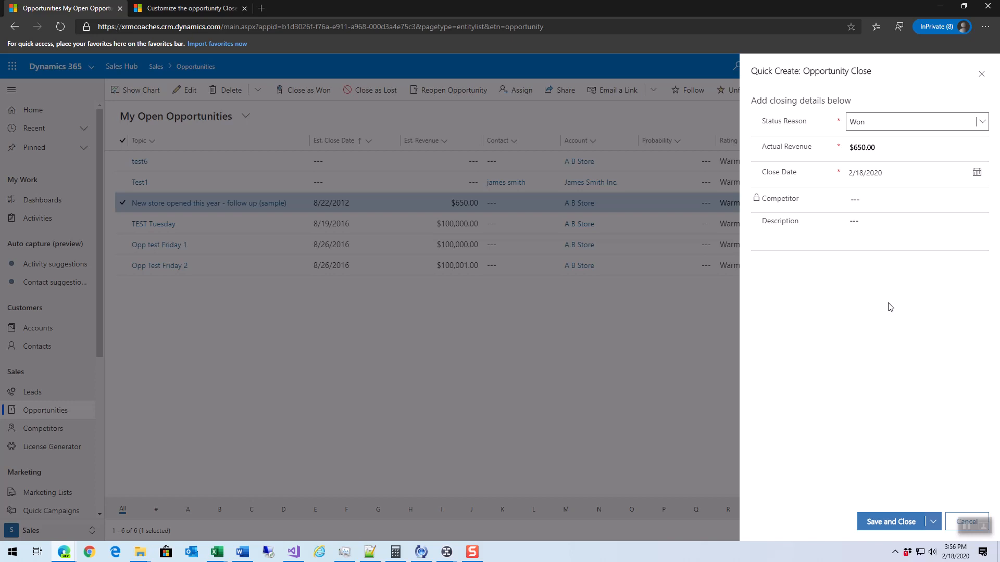
{"action": "mouse_move", "coordinate": [992, 140]}
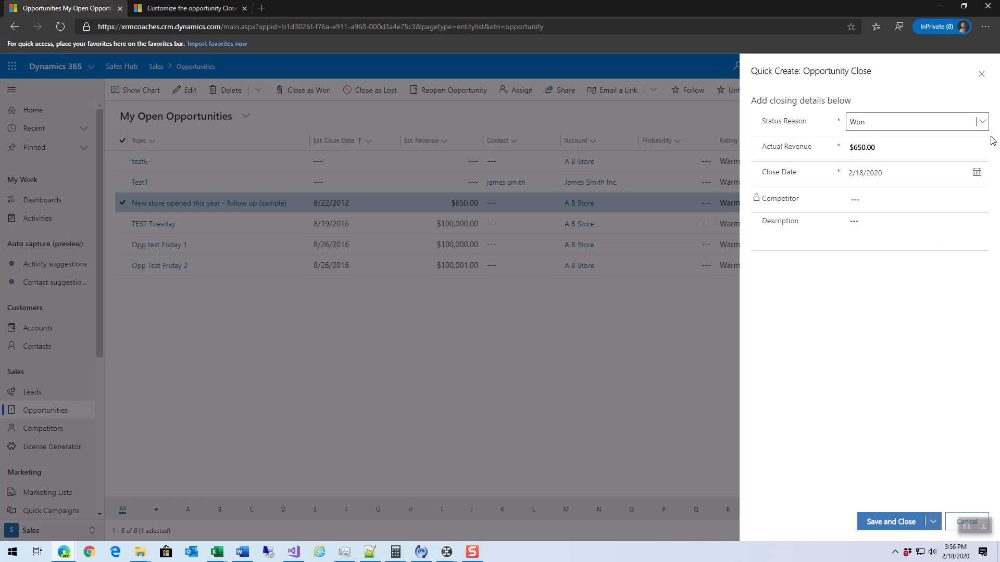
{"action": "mouse_move", "coordinate": [894, 332]}
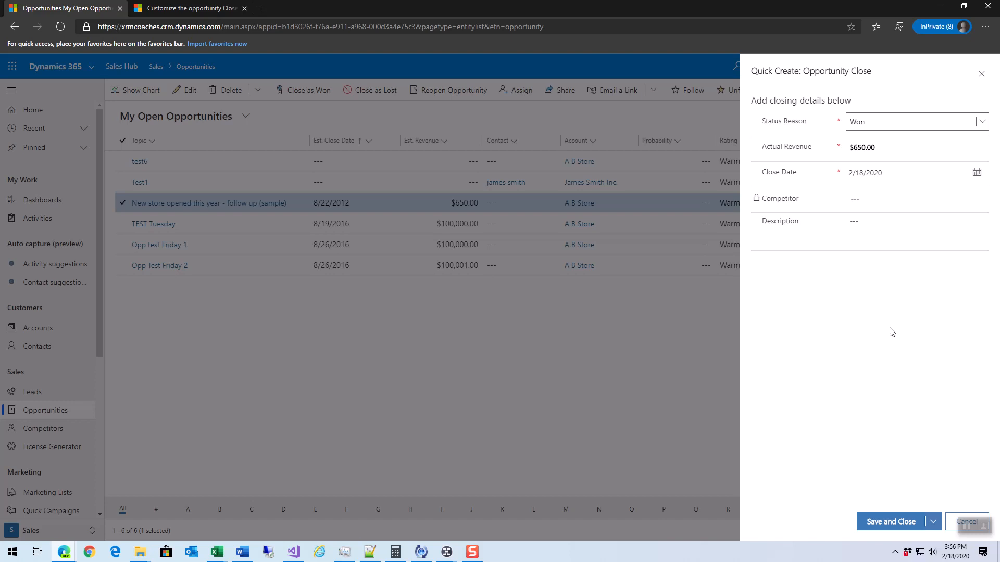
{"action": "mouse_move", "coordinate": [890, 332]}
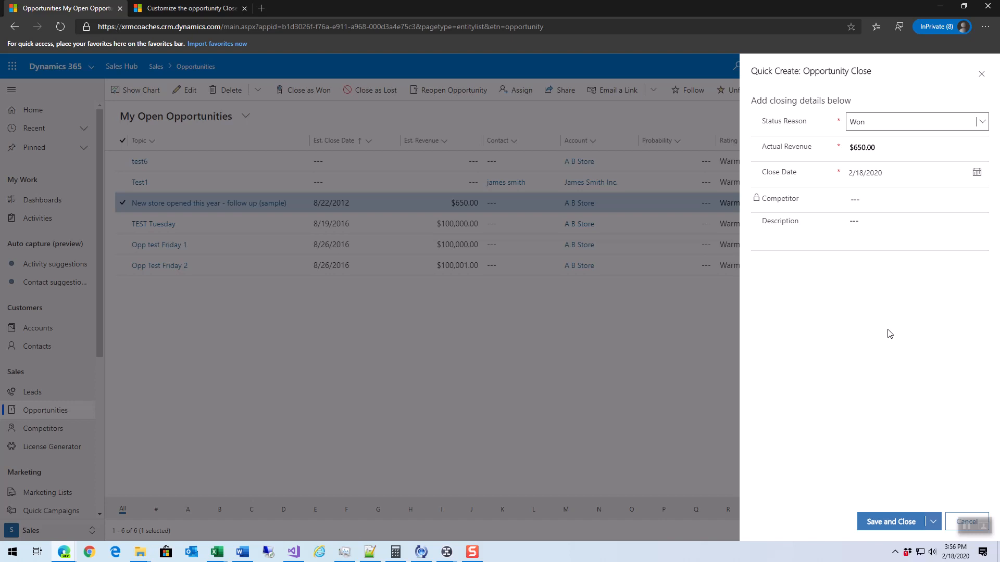
{"action": "mouse_move", "coordinate": [928, 512]}
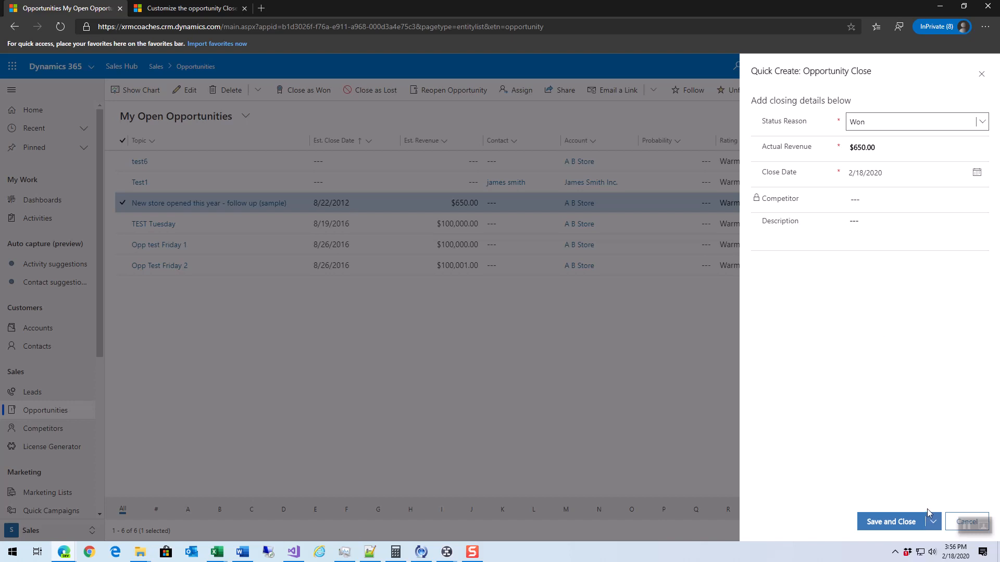
{"action": "mouse_move", "coordinate": [967, 521]}
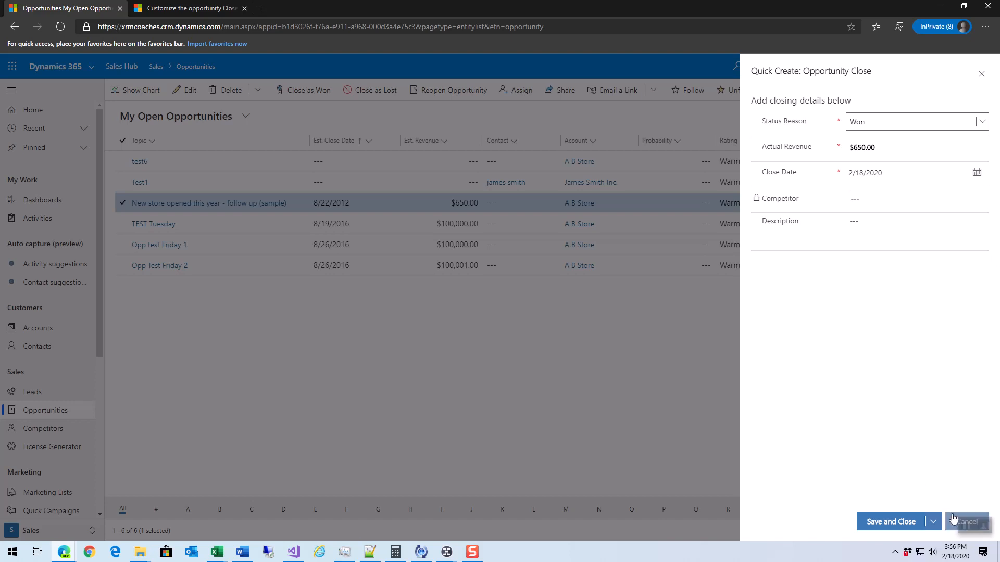
{"action": "left_click", "coordinate": [966, 522]}
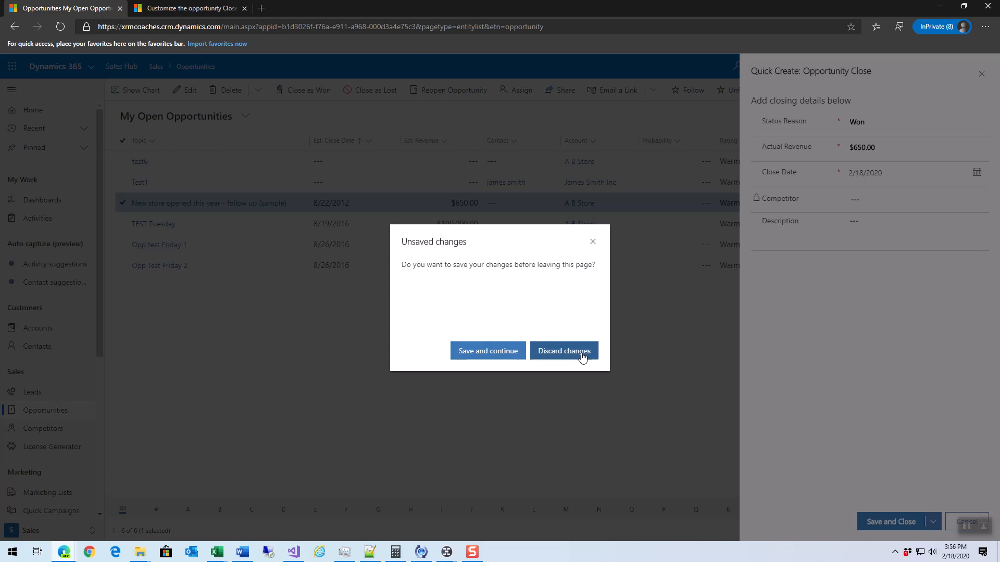
Step: Discard the unsaved Opportunity Close details
{"action": "left_click", "coordinate": [564, 350]}
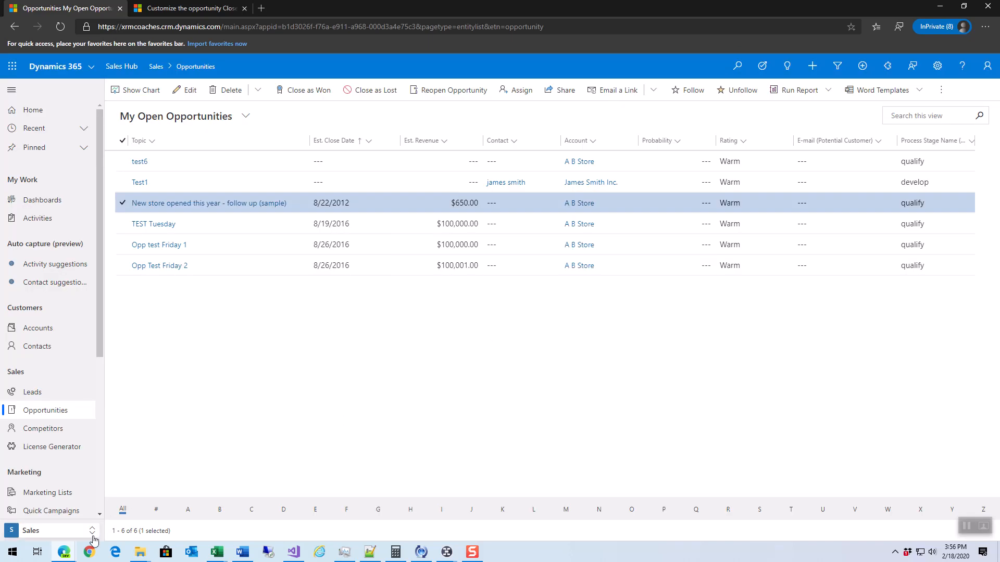
{"action": "mouse_move", "coordinate": [88, 552]}
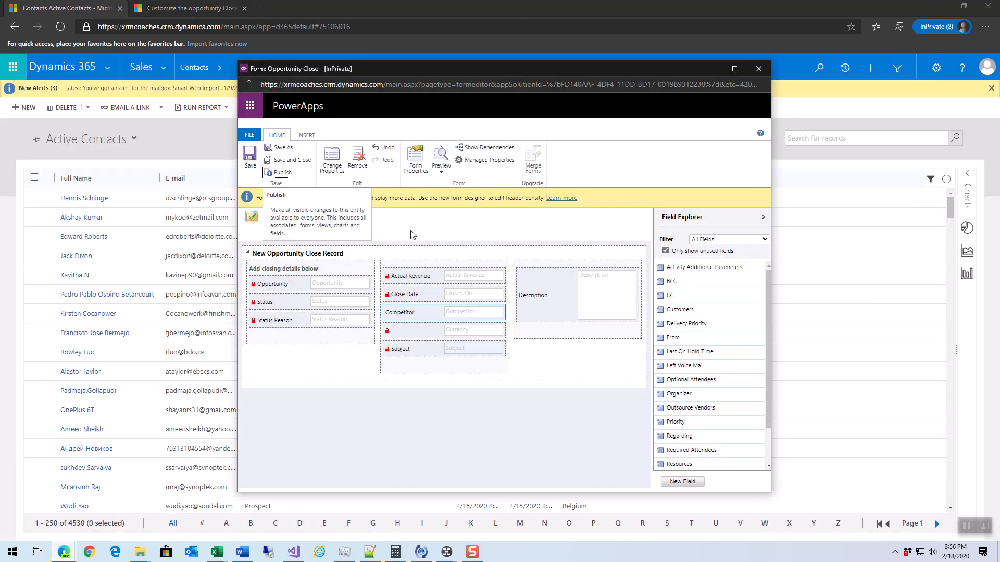
Step: Check the Competitor field's Display settings are neither read-only nor locked
{"action": "left_click", "coordinate": [280, 173]}
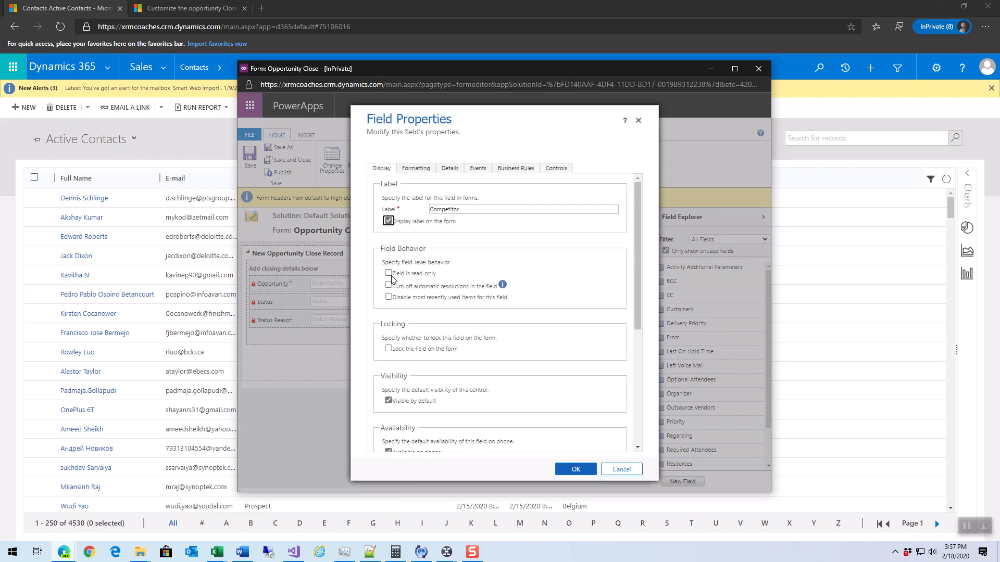
{"action": "mouse_move", "coordinate": [472, 270]}
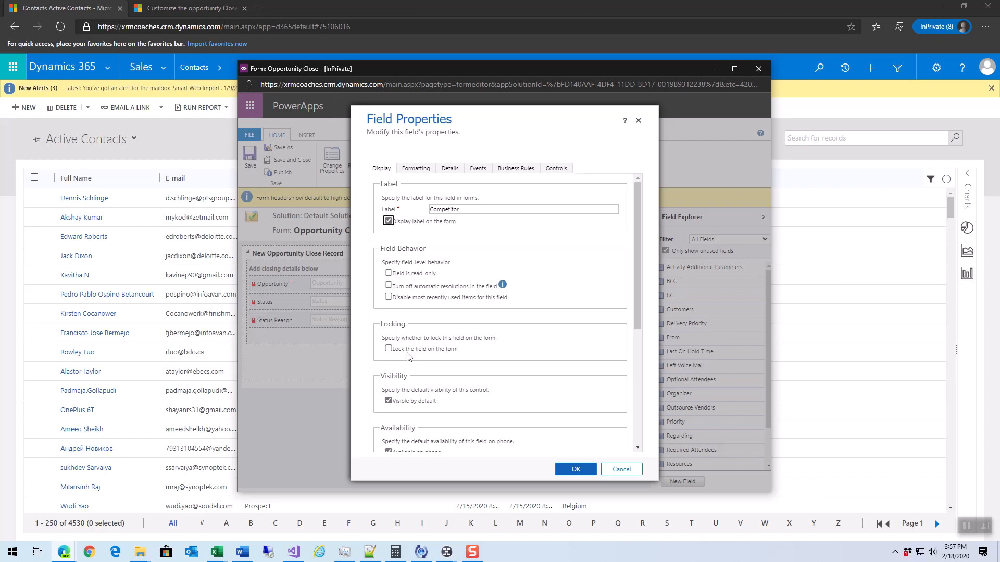
{"action": "mouse_move", "coordinate": [477, 360]}
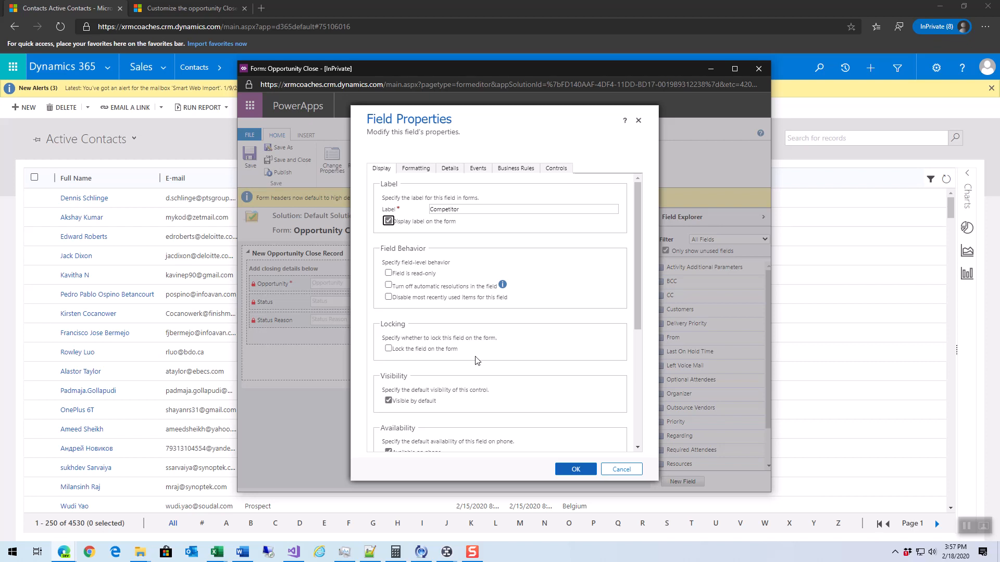
{"action": "mouse_move", "coordinate": [474, 364]}
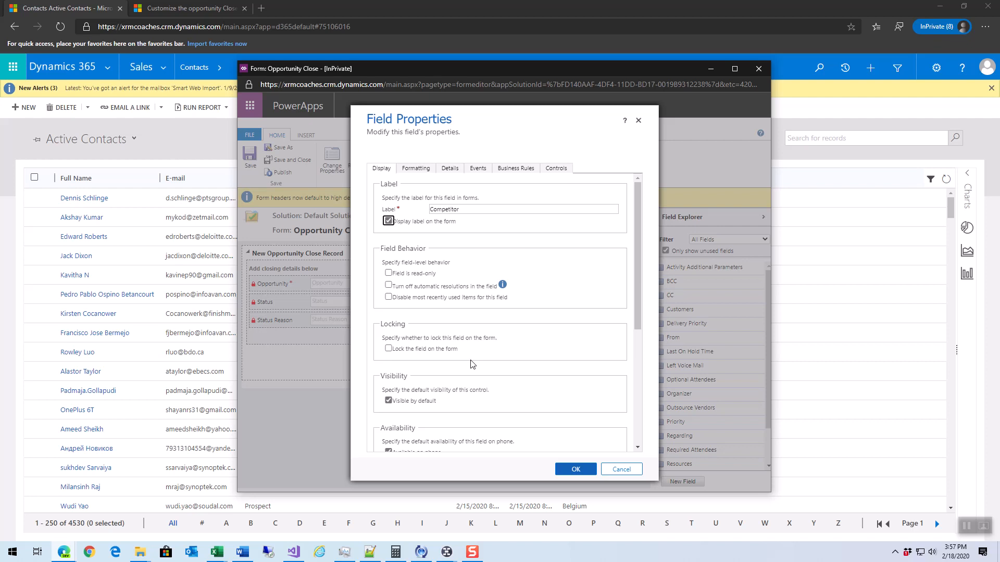
{"action": "mouse_move", "coordinate": [477, 383]}
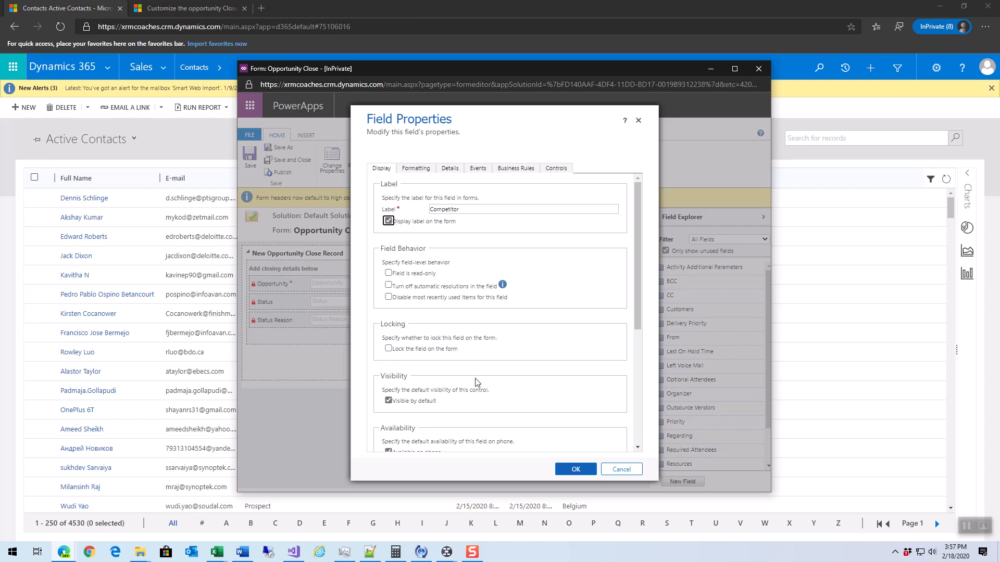
{"action": "left_click", "coordinate": [575, 468]}
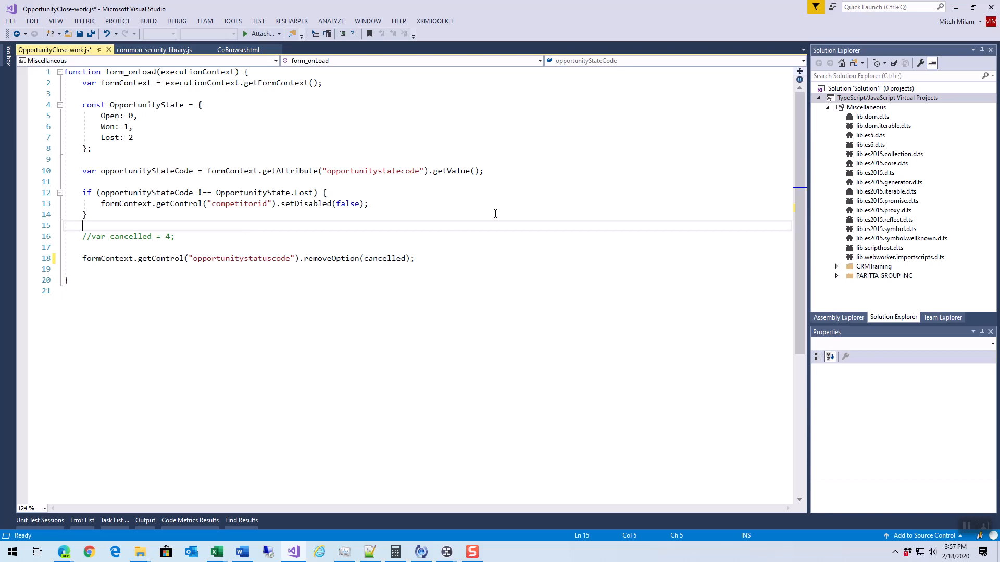
{"action": "mouse_move", "coordinate": [375, 168]}
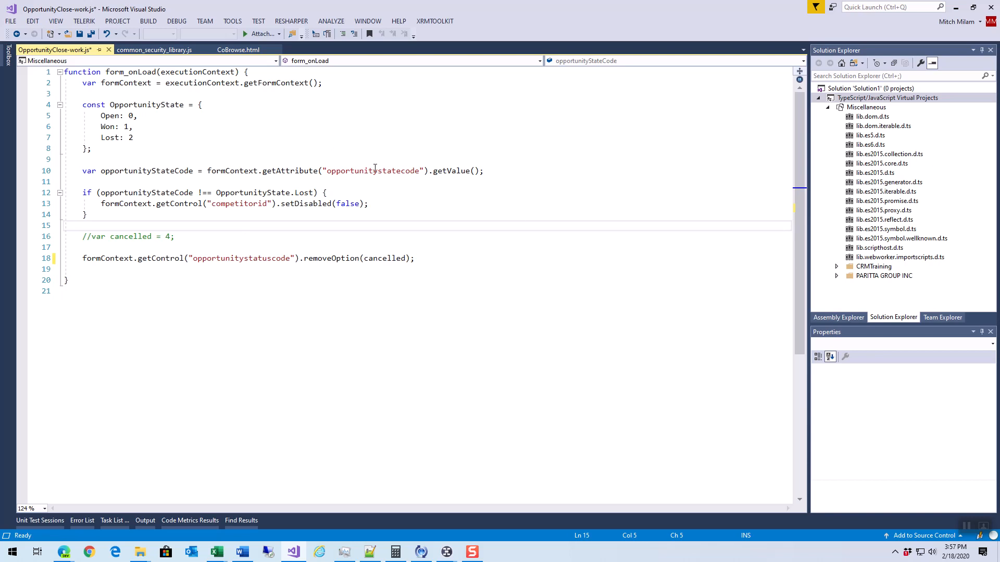
{"action": "double_click", "coordinate": [372, 171]}
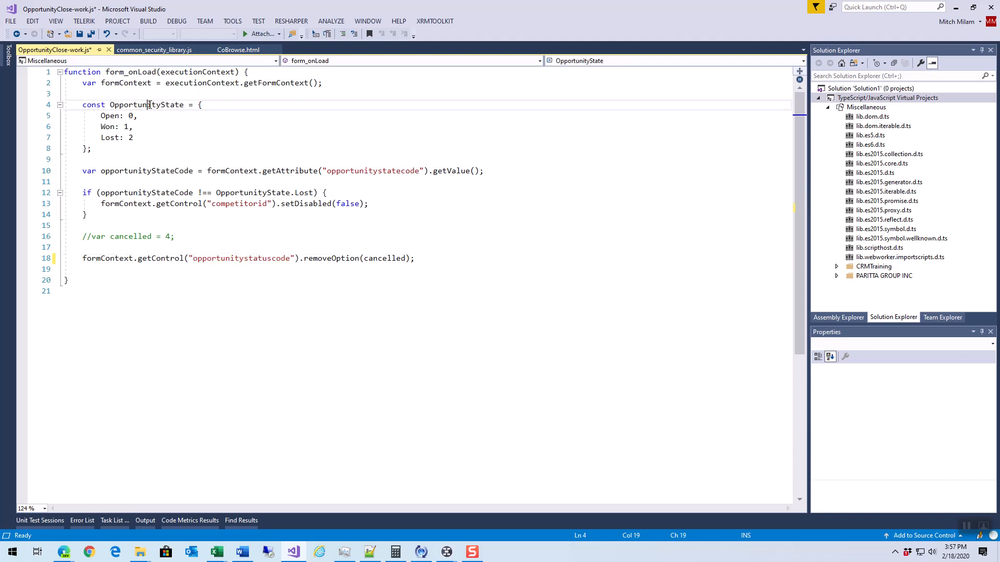
{"action": "double_click", "coordinate": [147, 105]}
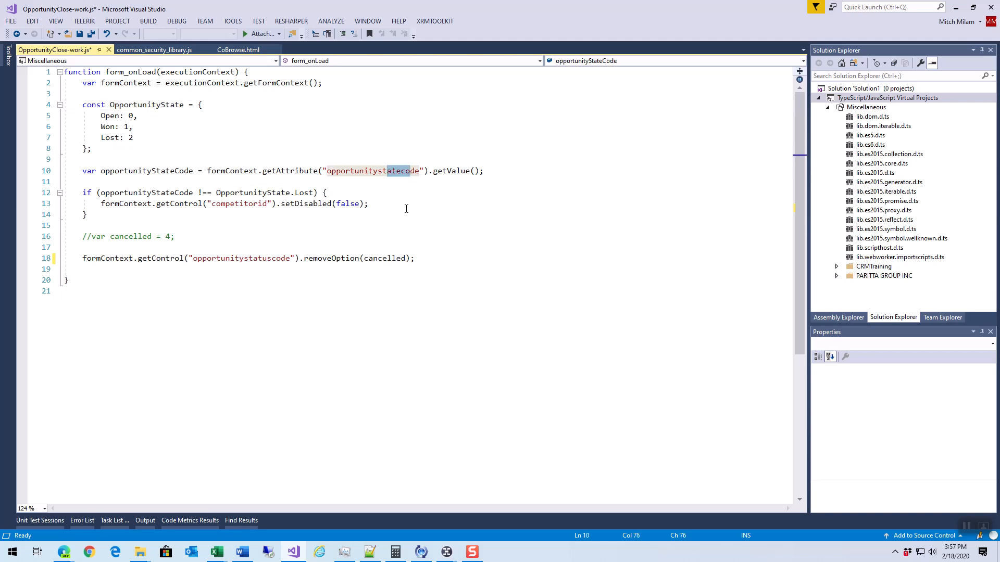
{"action": "mouse_move", "coordinate": [307, 192]}
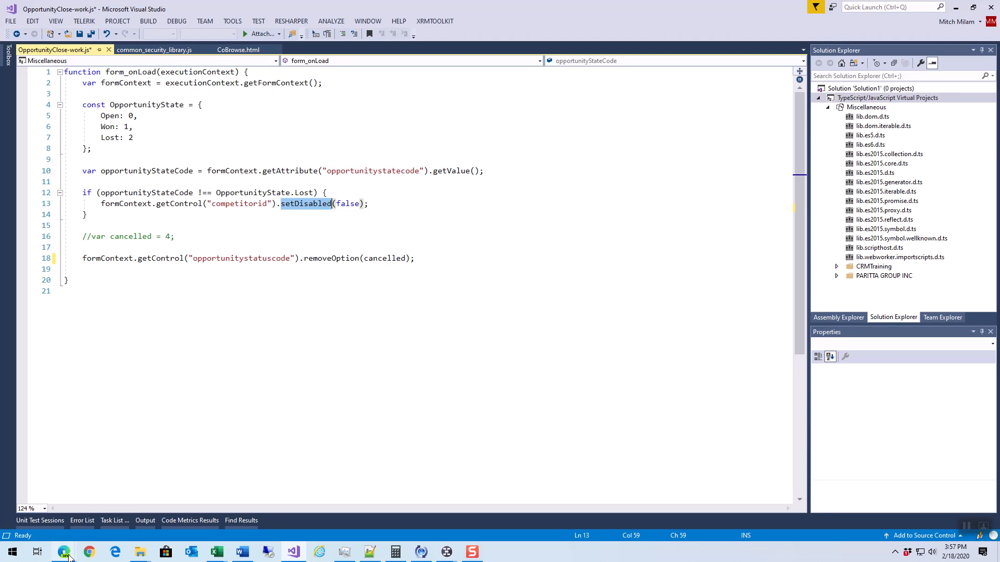
Step: Enable the form_onLoad handler in Form Properties and publish the Opportunity Close form
{"action": "left_click", "coordinate": [63, 552]}
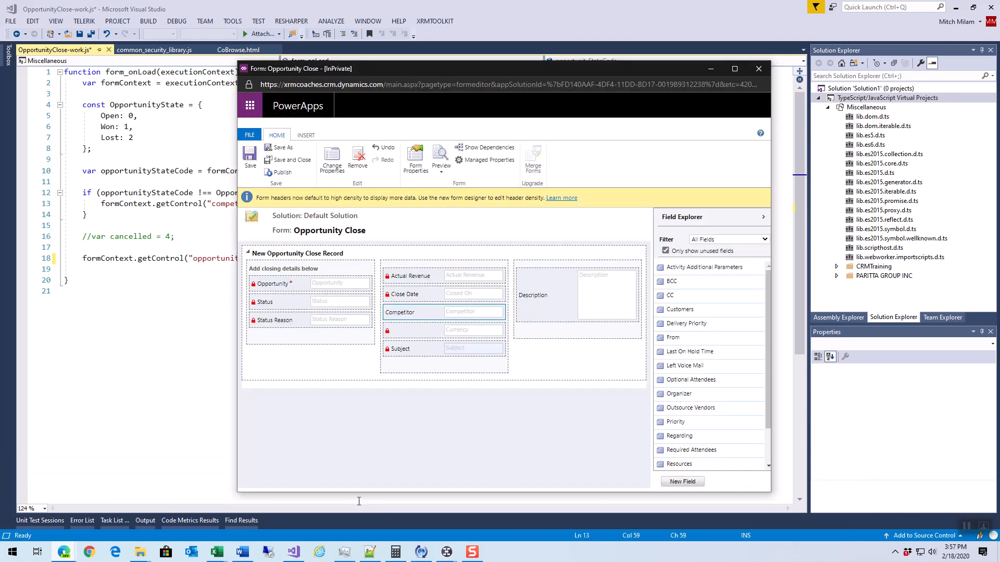
{"action": "left_click", "coordinate": [415, 159]}
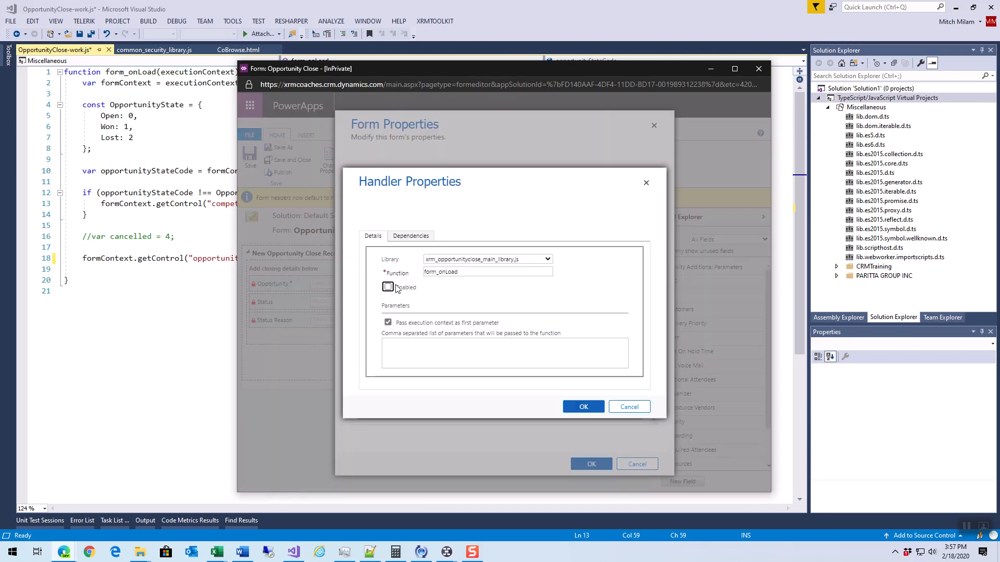
{"action": "left_click", "coordinate": [583, 407]}
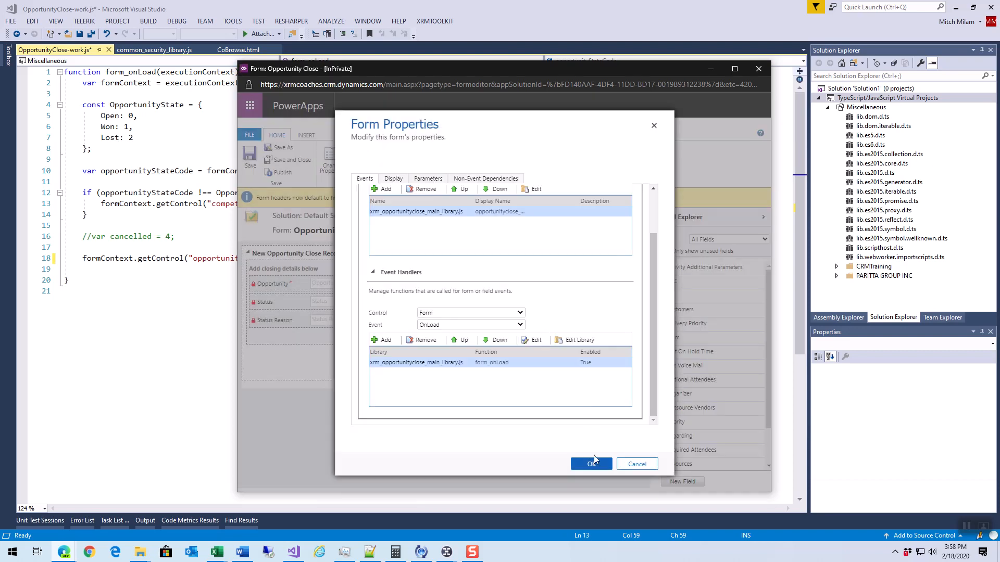
{"action": "left_click", "coordinate": [591, 463]}
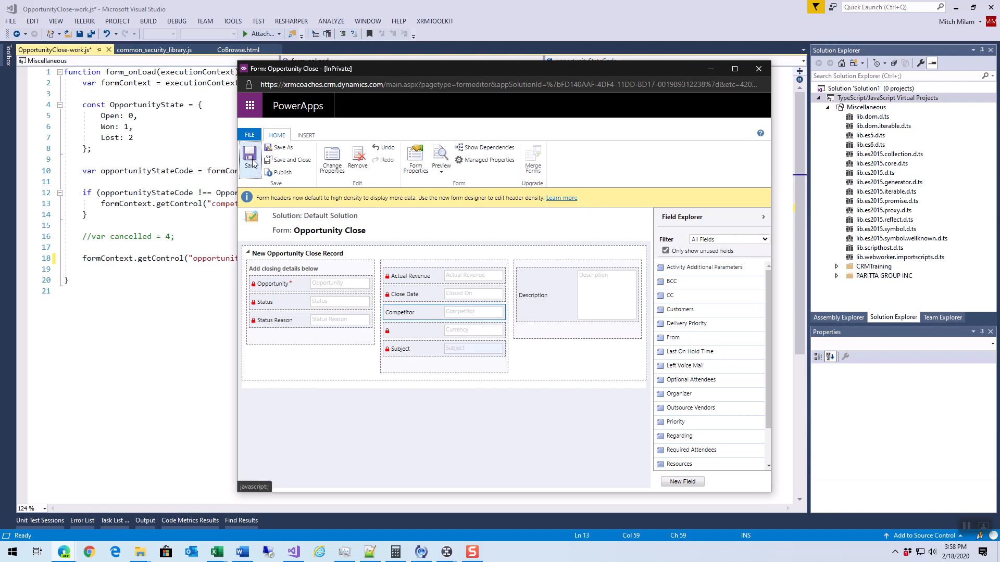
{"action": "left_click", "coordinate": [281, 173]}
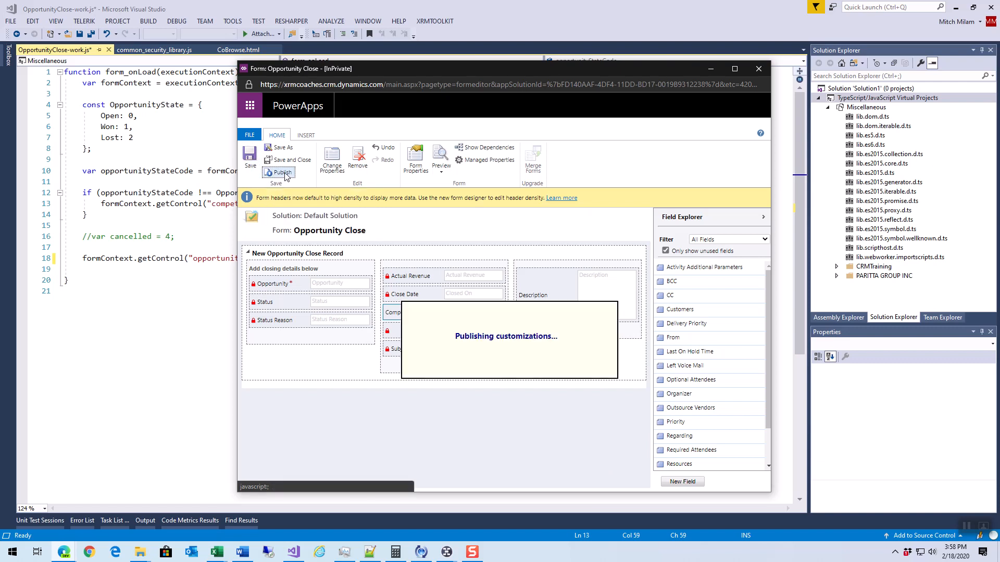
{"action": "mouse_move", "coordinate": [375, 228]}
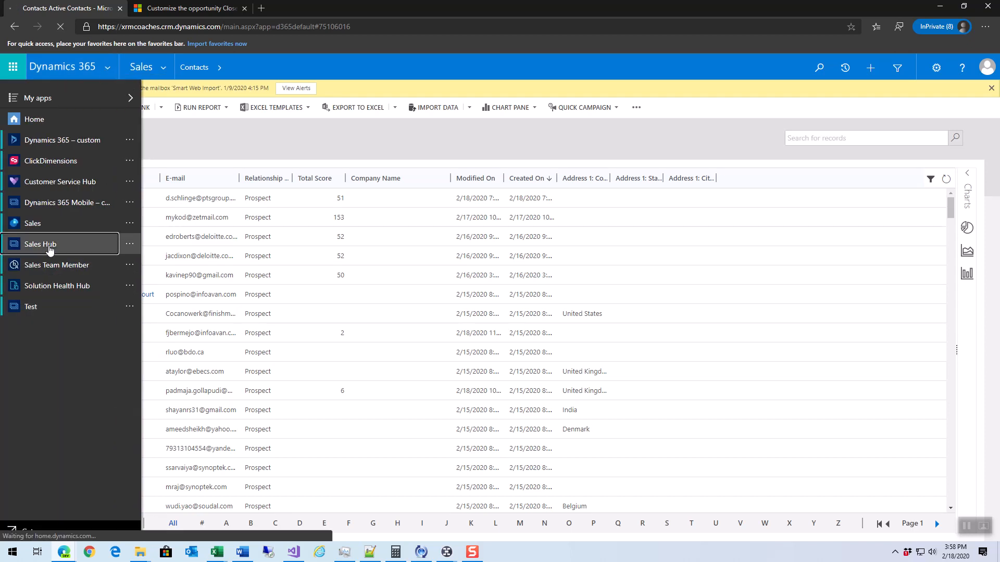
Step: Switch to Sales Hub and show My Open Opportunities
{"action": "left_click", "coordinate": [40, 244]}
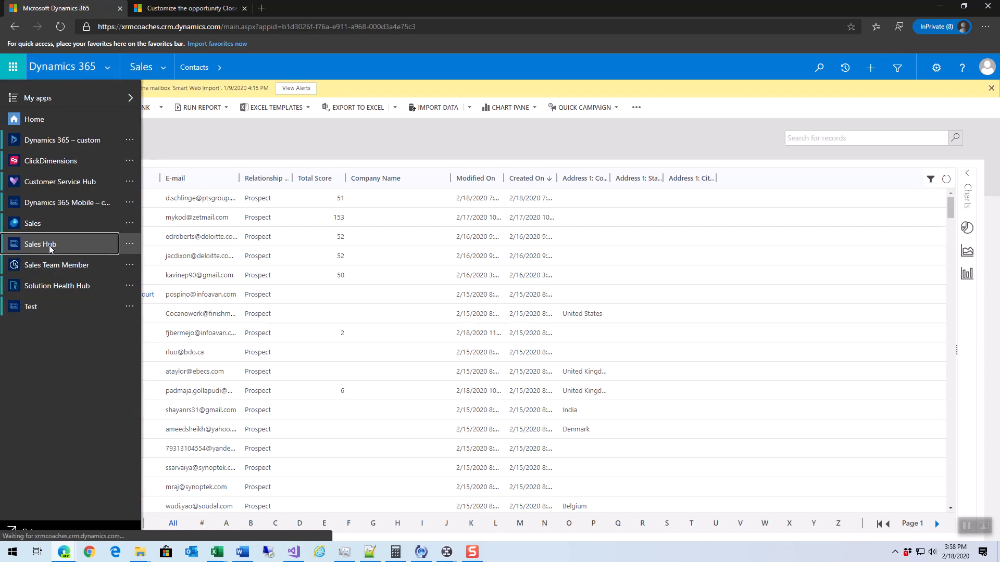
{"action": "left_click", "coordinate": [40, 244]}
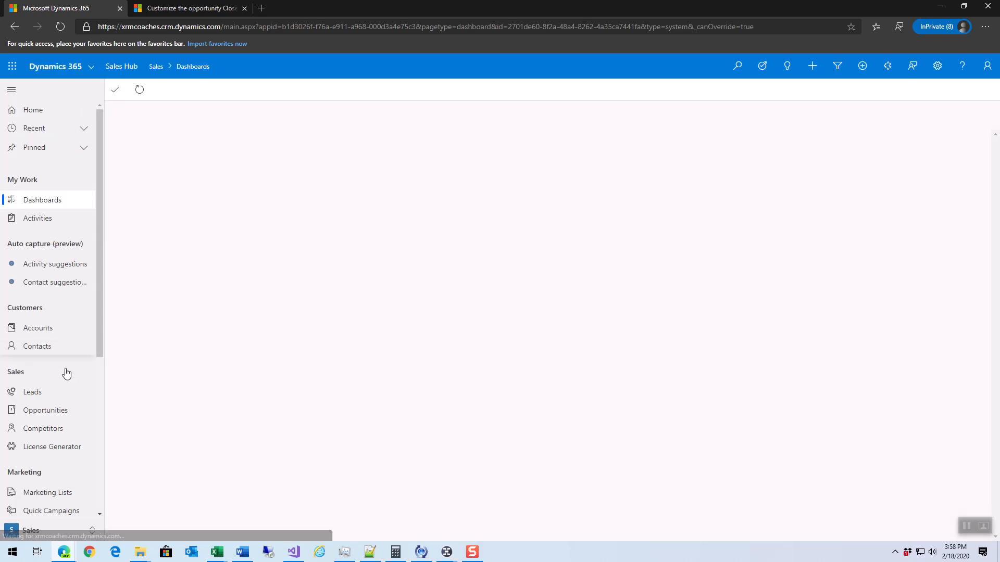
{"action": "left_click", "coordinate": [46, 410]}
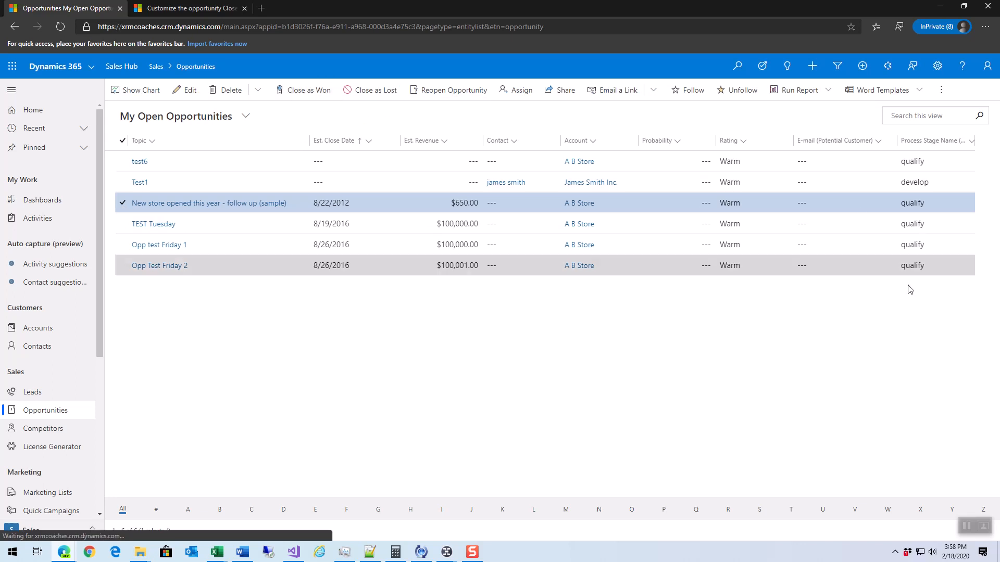
{"action": "left_click", "coordinate": [306, 89]}
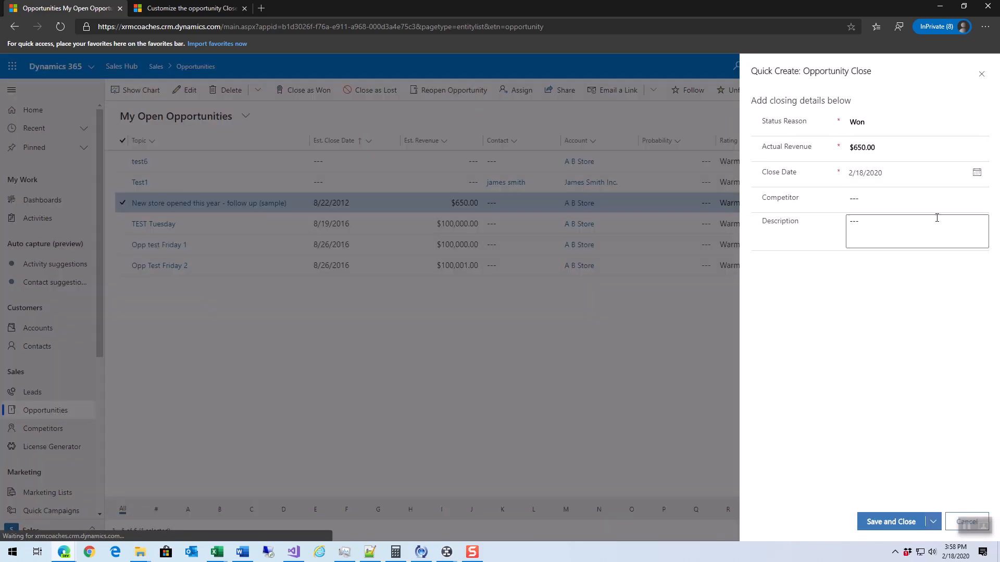
{"action": "left_click", "coordinate": [917, 198]}
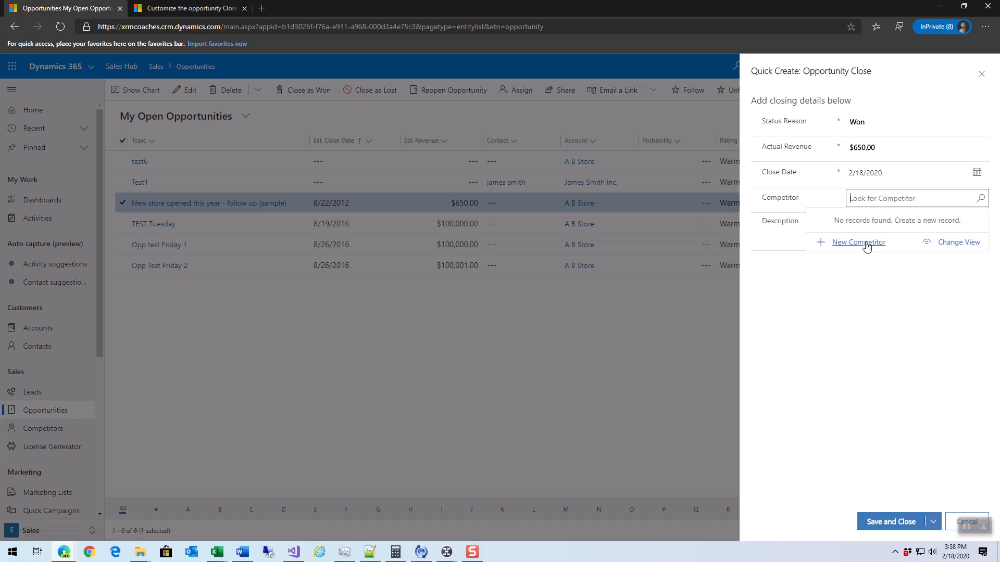
{"action": "mouse_move", "coordinate": [882, 322]}
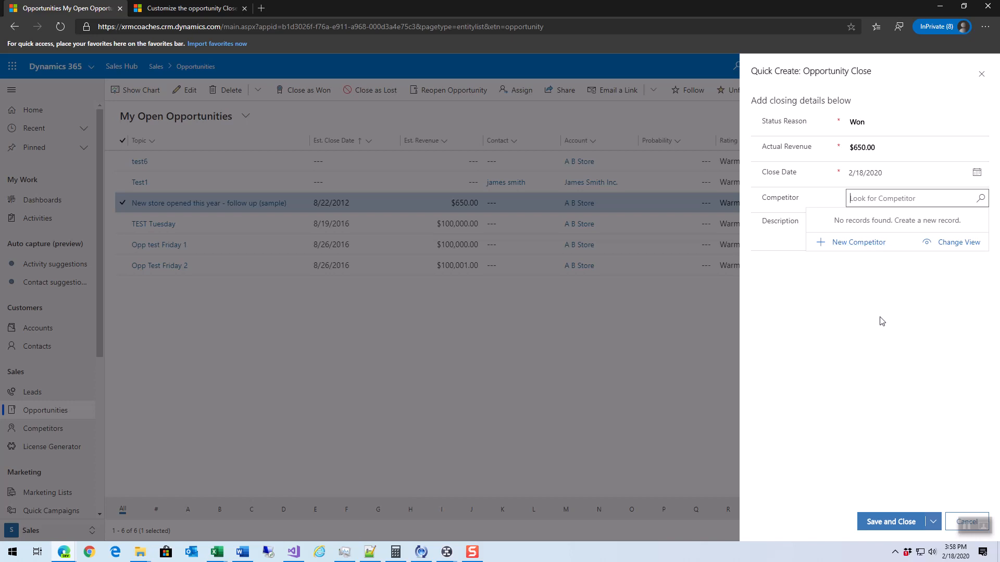
{"action": "mouse_move", "coordinate": [878, 325]}
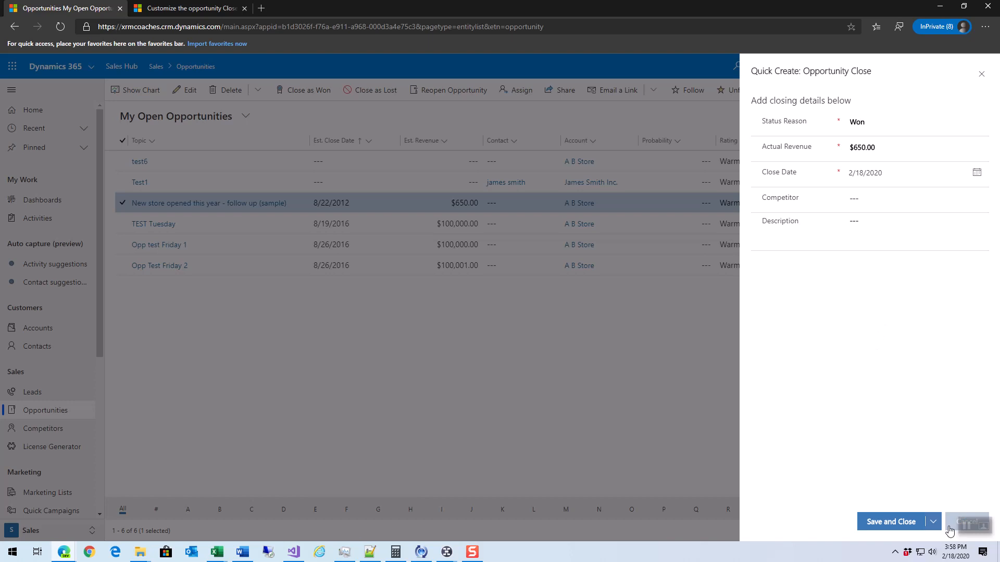
{"action": "left_click", "coordinate": [966, 521]}
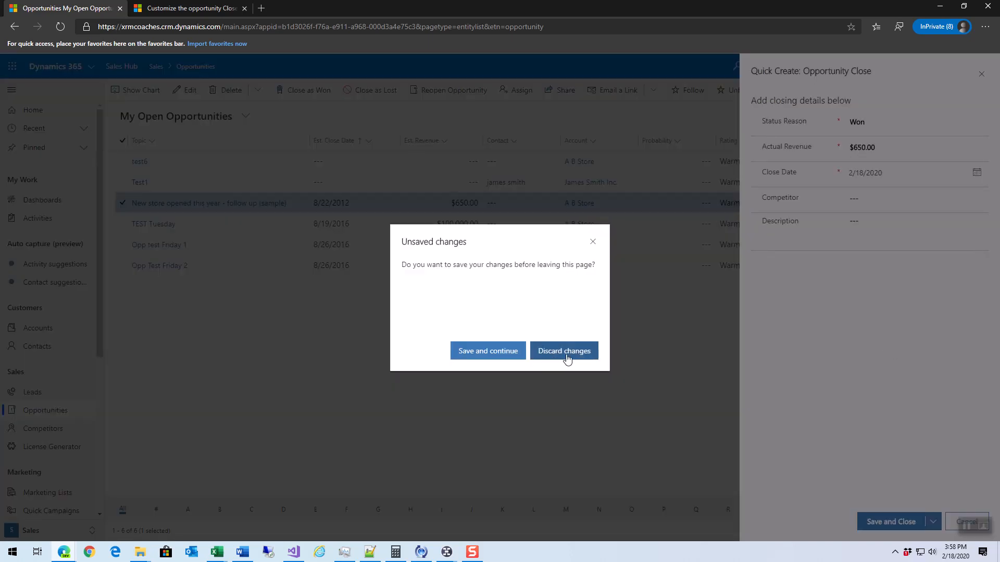
{"action": "left_click", "coordinate": [564, 350]}
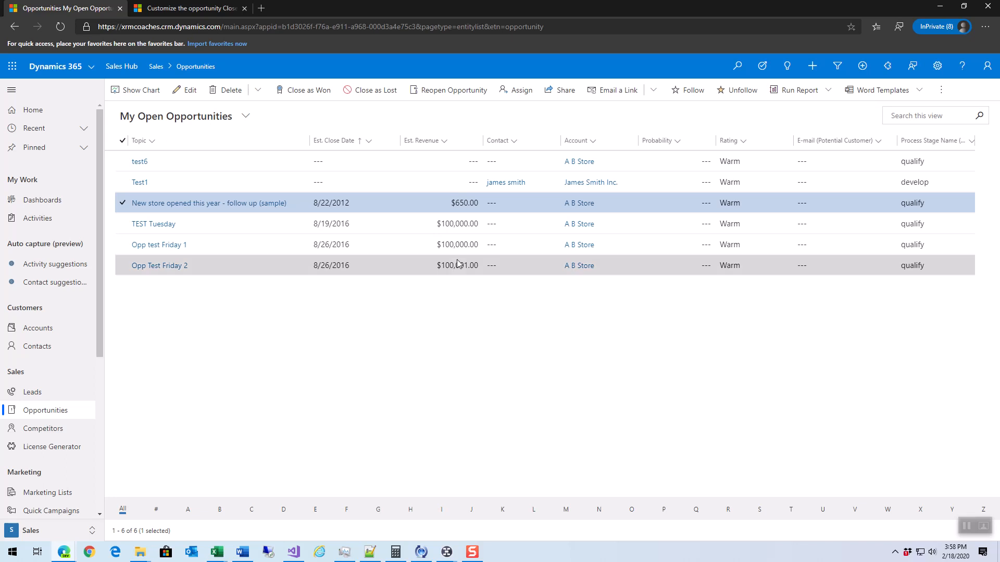
{"action": "mouse_move", "coordinate": [375, 89]}
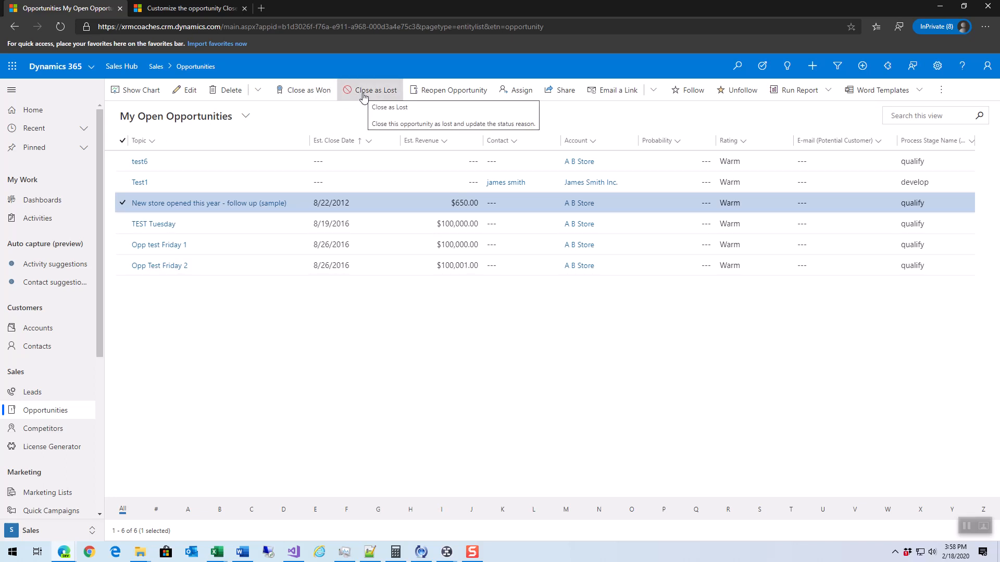
Step: Close the sample opportunity as Lost and focus the Competitor lookup to confirm it accepts input
{"action": "left_click", "coordinate": [370, 90]}
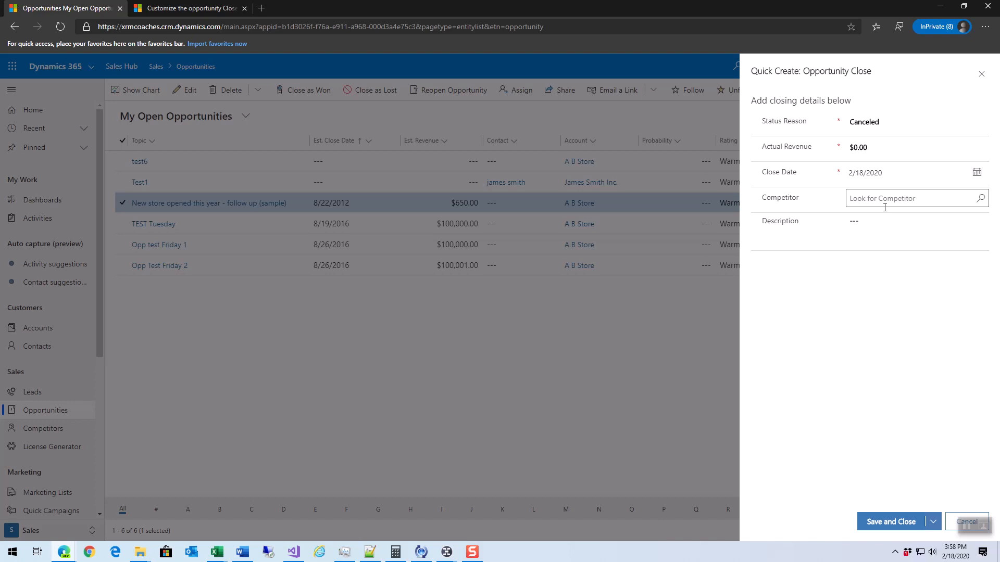
{"action": "left_click", "coordinate": [966, 522]}
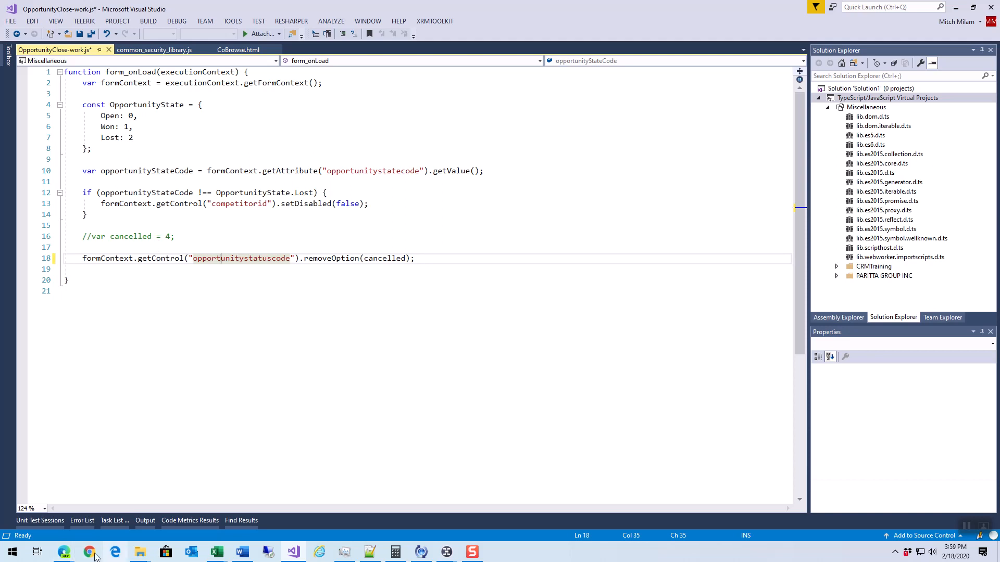
{"action": "left_click", "coordinate": [89, 552]}
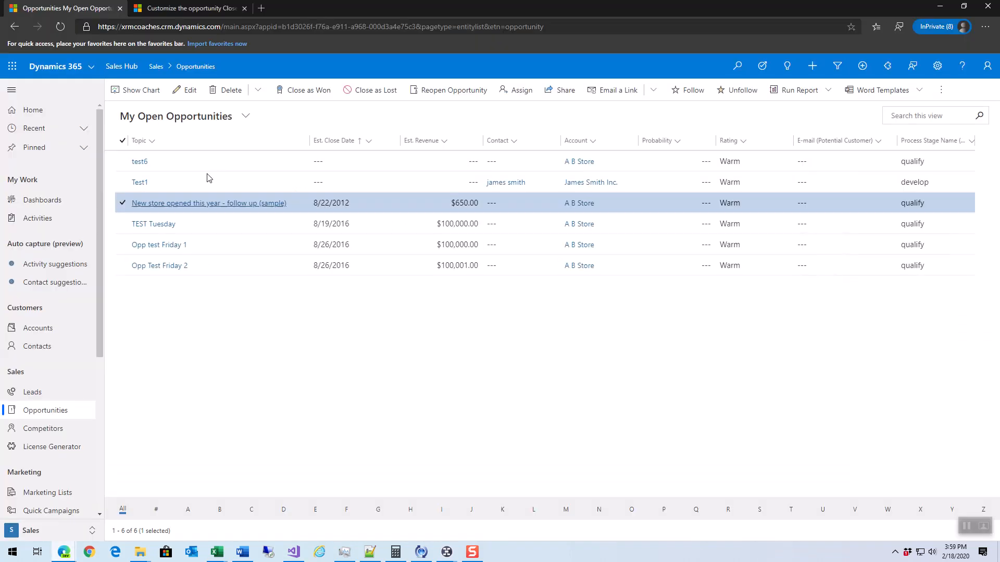
{"action": "left_click", "coordinate": [373, 89]}
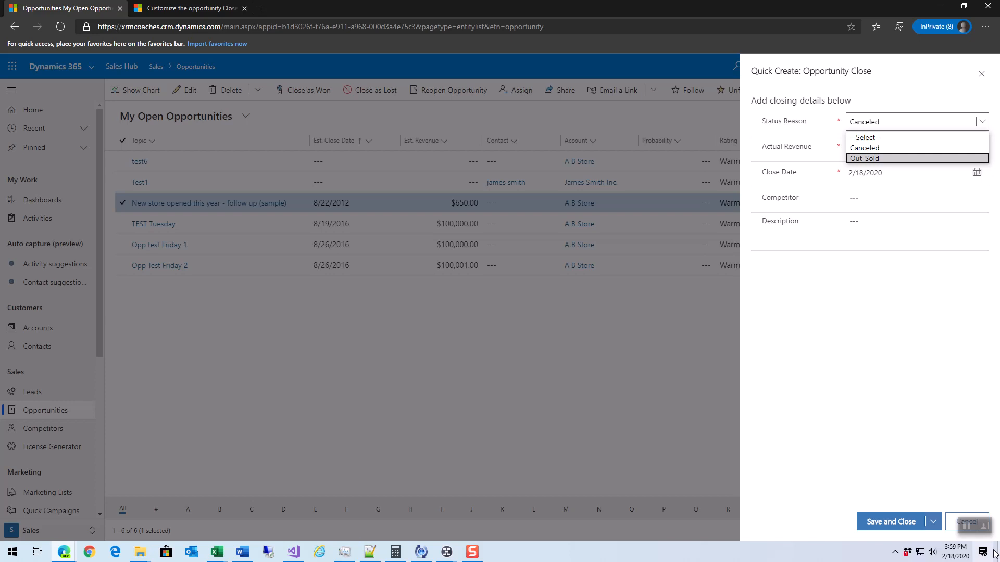
{"action": "left_click", "coordinate": [864, 147]}
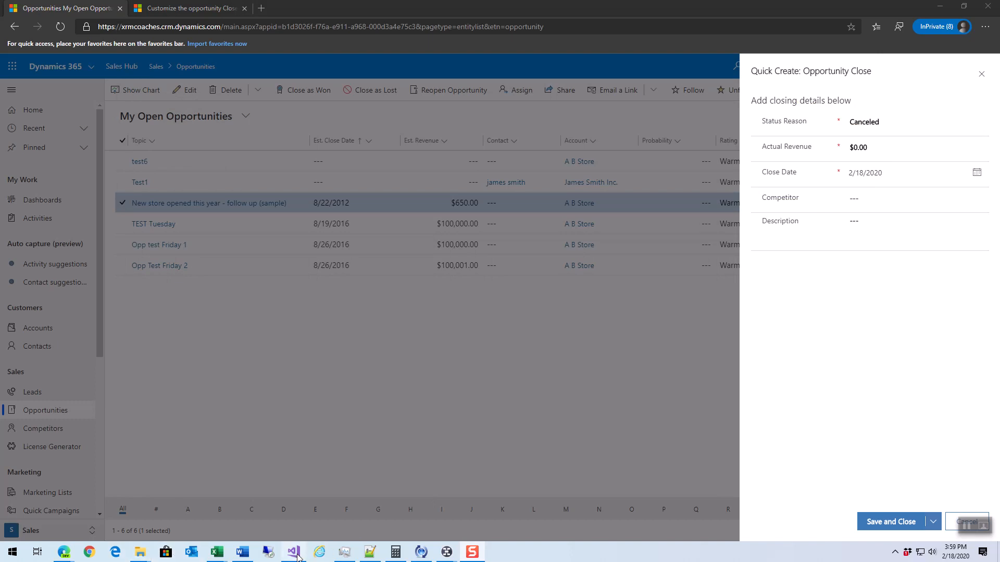
{"action": "left_click", "coordinate": [293, 552]}
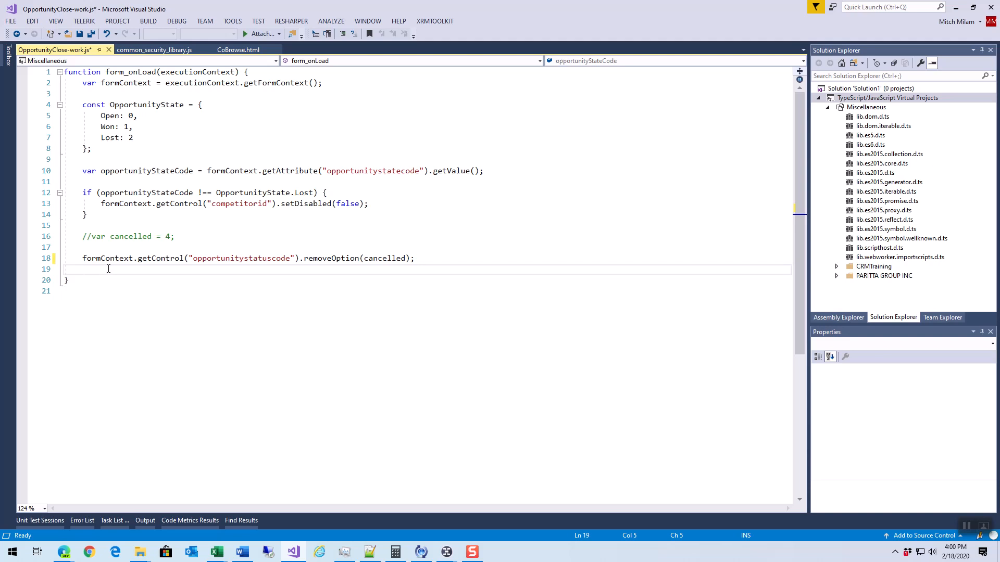
{"action": "mouse_move", "coordinate": [103, 270]}
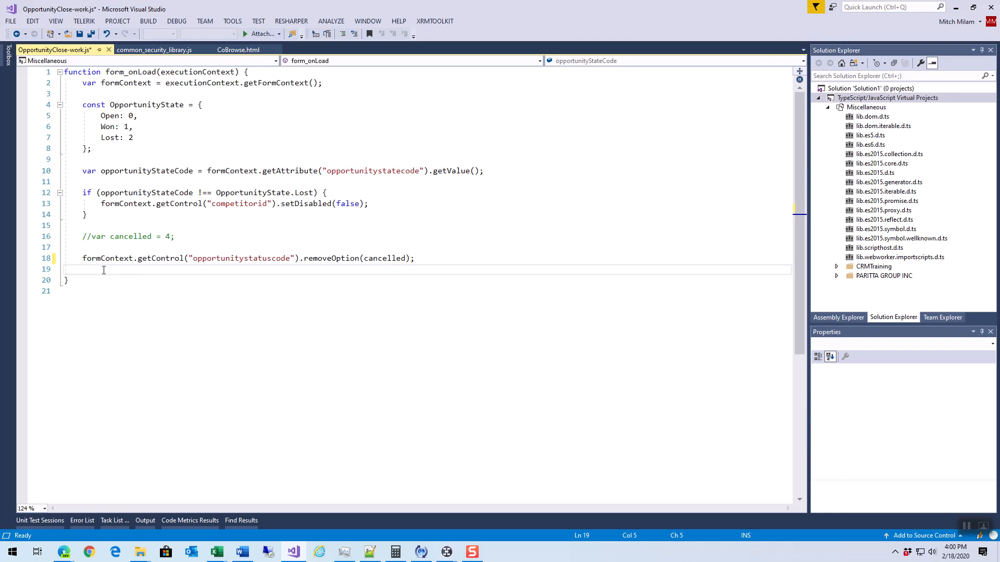
{"action": "mouse_move", "coordinate": [82, 279]}
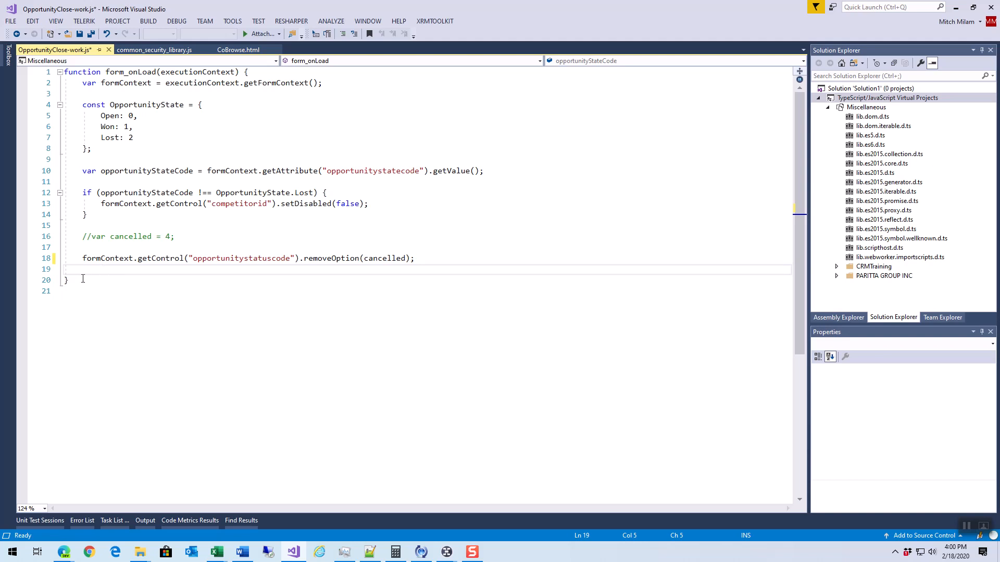
{"action": "mouse_move", "coordinate": [443, 199]}
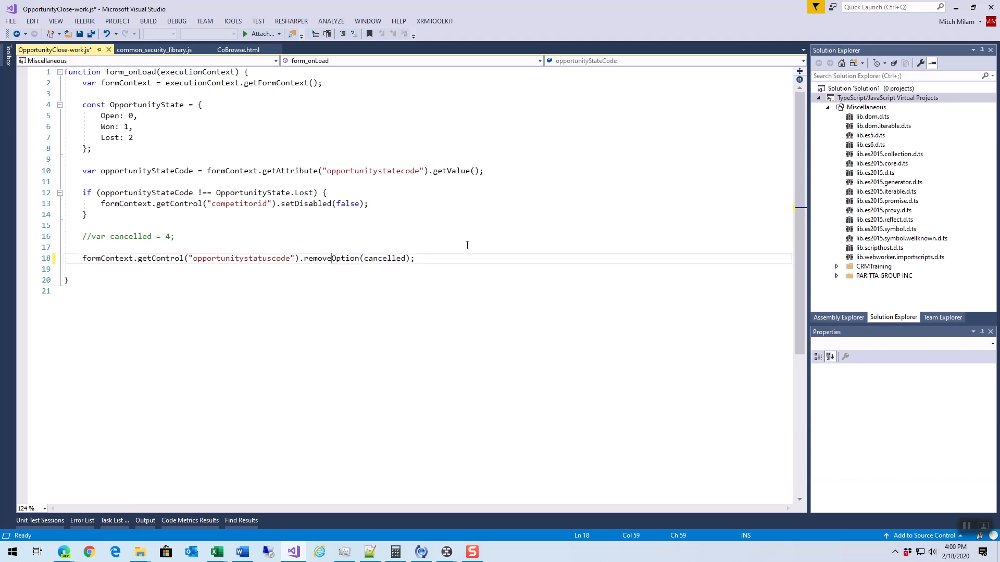
{"action": "mouse_move", "coordinate": [460, 214]}
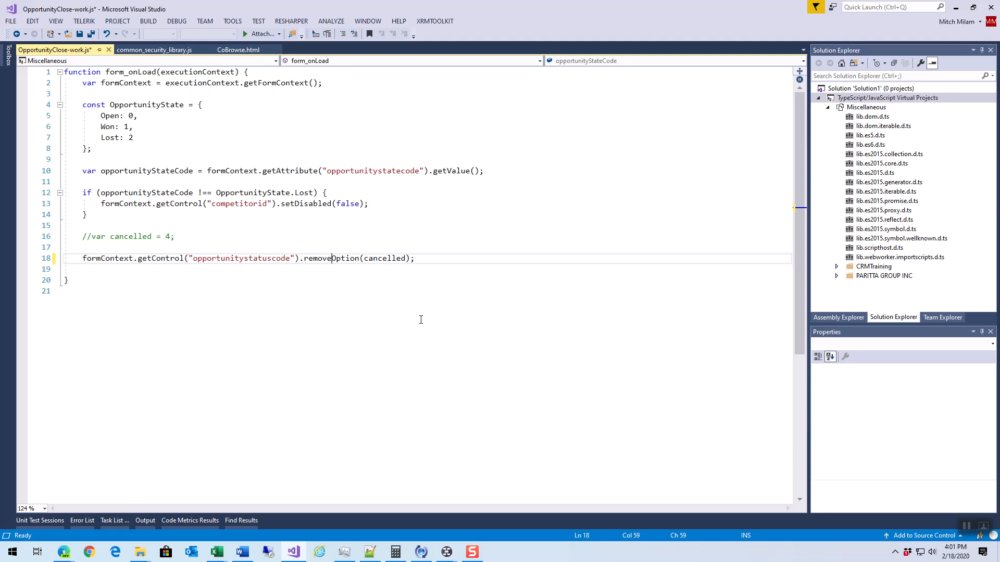
{"action": "mouse_move", "coordinate": [469, 327]}
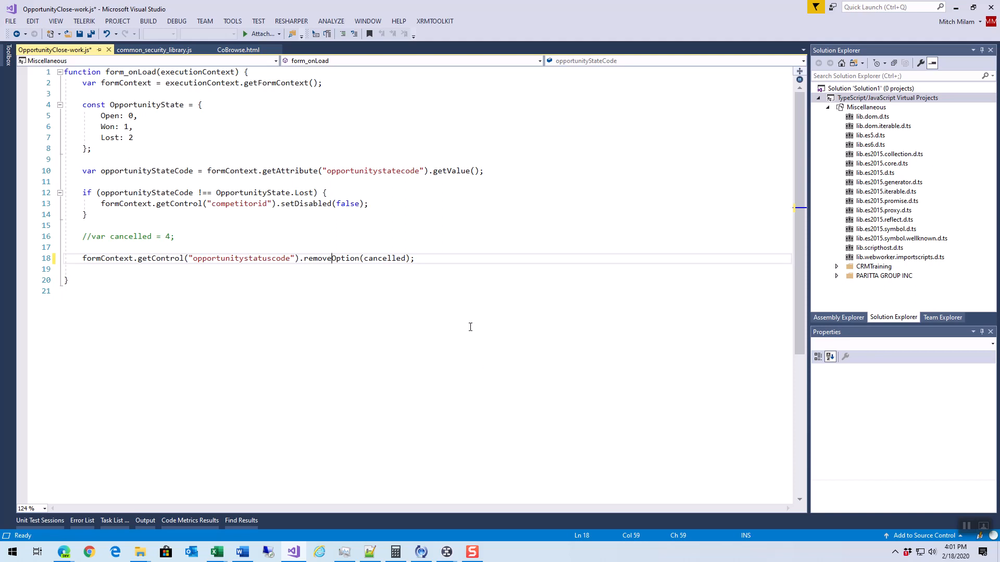